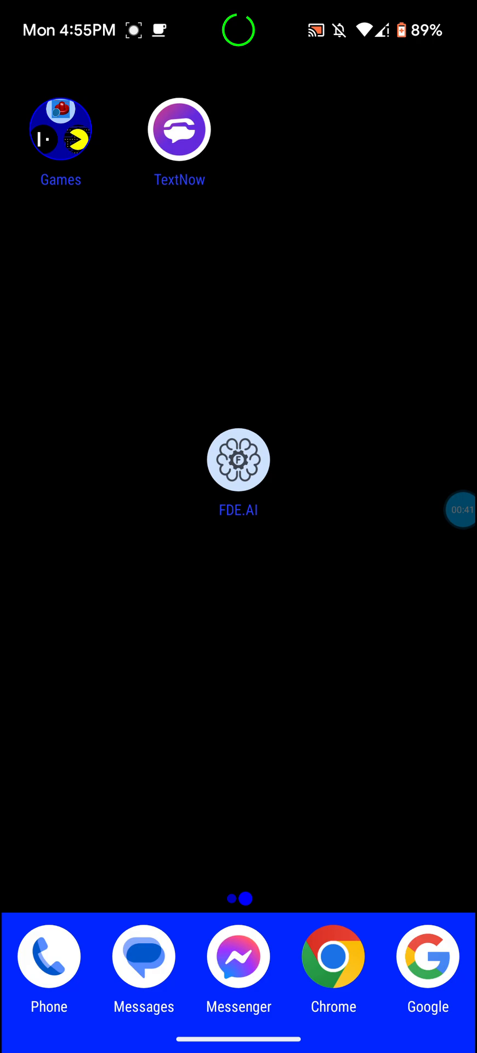
- Browse the Google results for 'fde ai' toward the feravolt FDE.AI-docs GitHub result
scroll("left", 3)
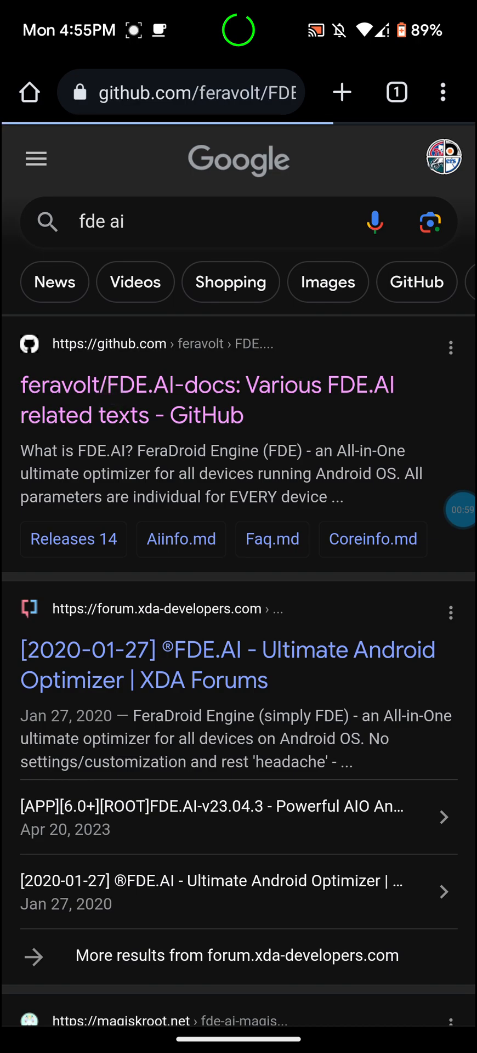
- Open the feravolt/FDE.AI-docs GitHub page and scroll the README down to Releases
left_click(212, 400)
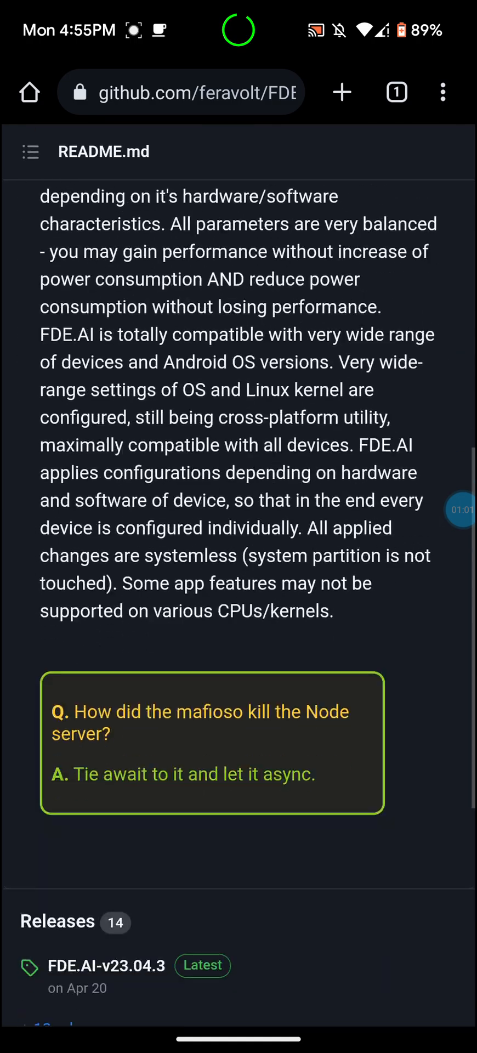
scroll("down", 3)
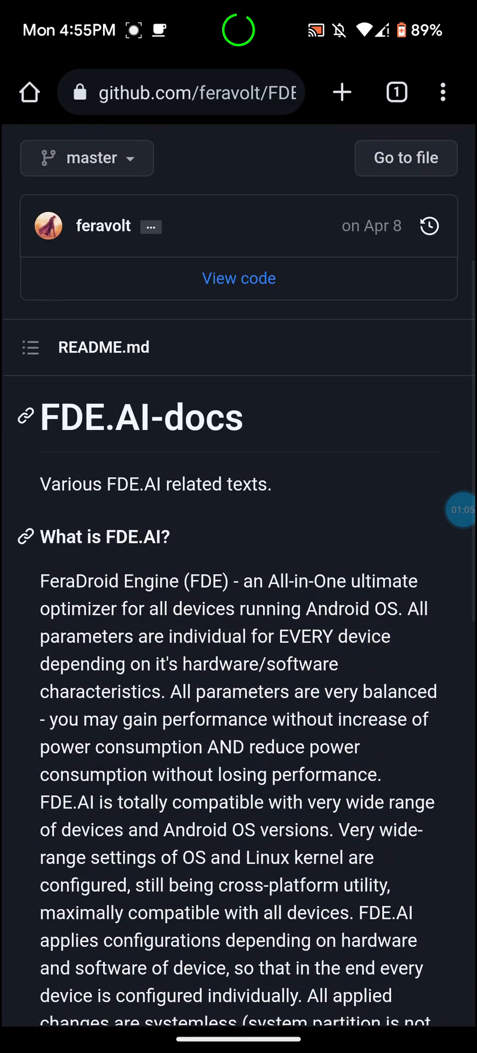
scroll("down", 3)
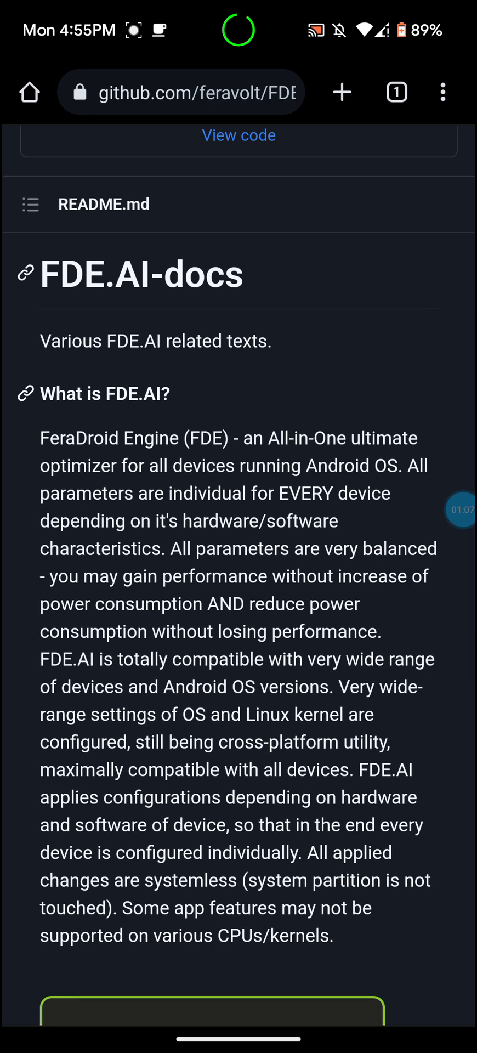
scroll("down", 3)
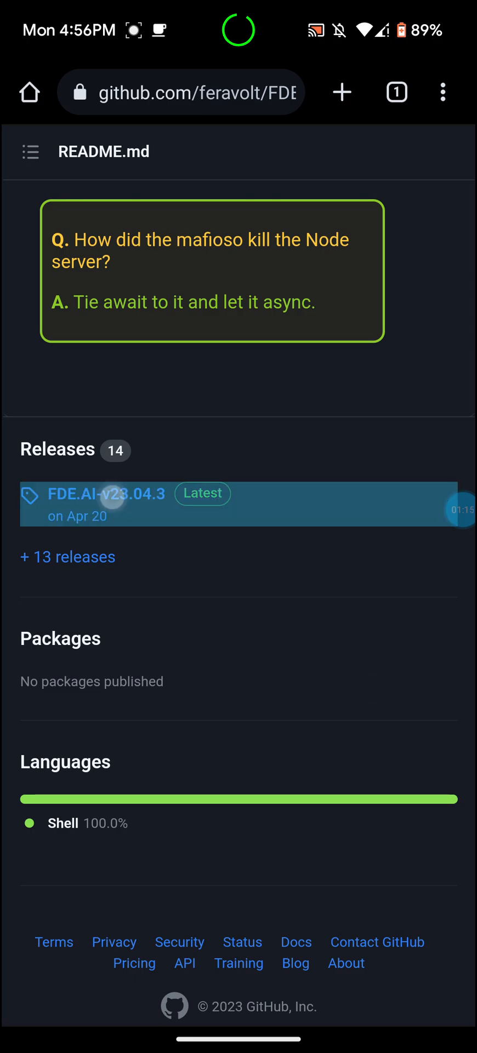
- Open release FDE.AI-v23.04.3 (Latest) and scroll through its notes and Assets
left_click(103, 493)
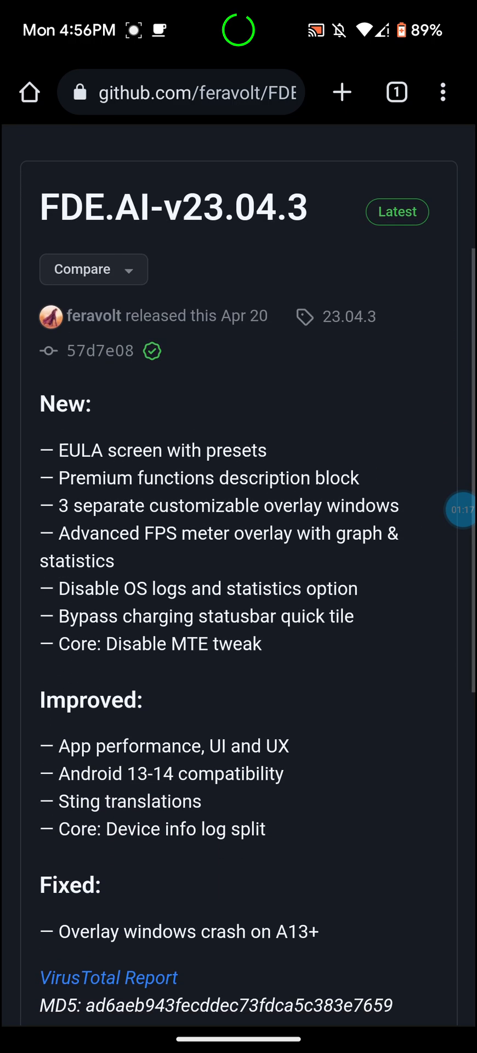
scroll("down", 3)
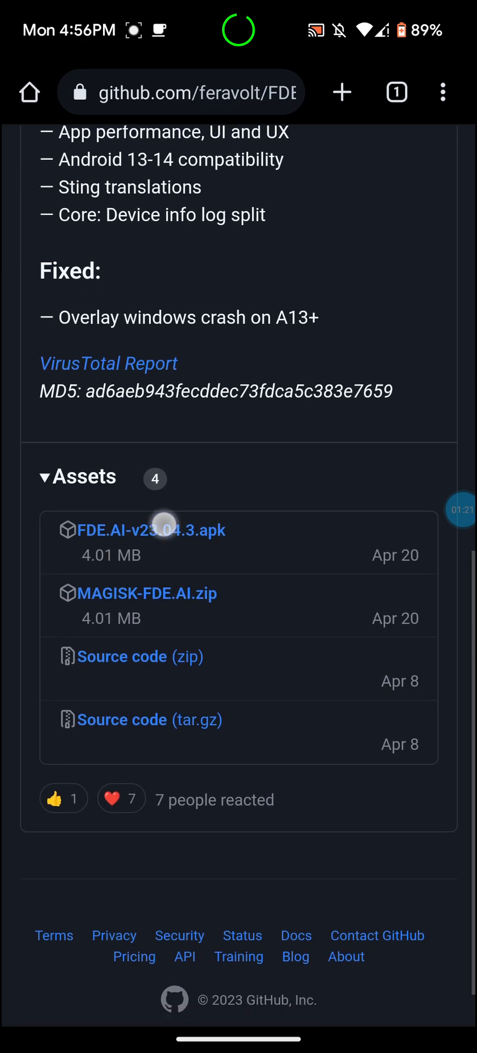
scroll("down", 3)
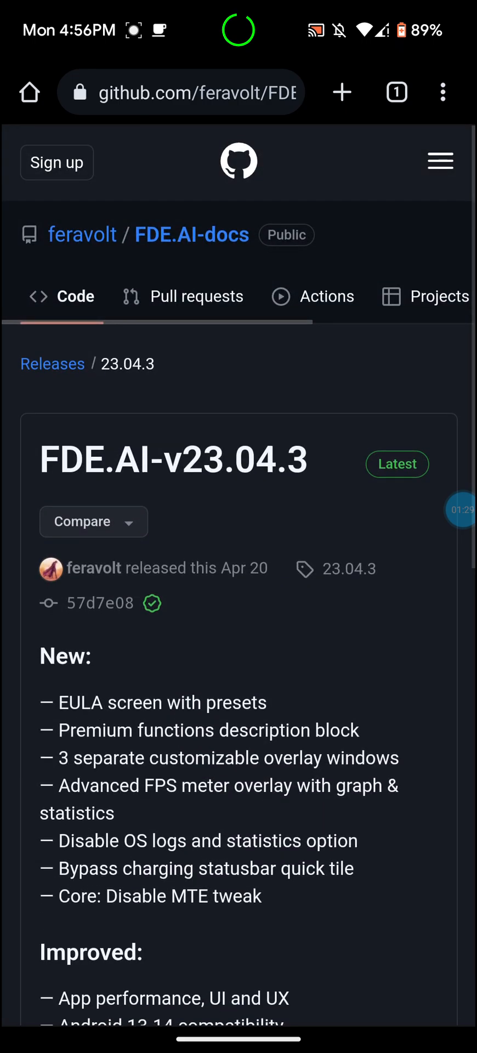
- Switch to Magisk and scroll its Modules list showing AOSP Mods, Iconify and others
key("HOME")
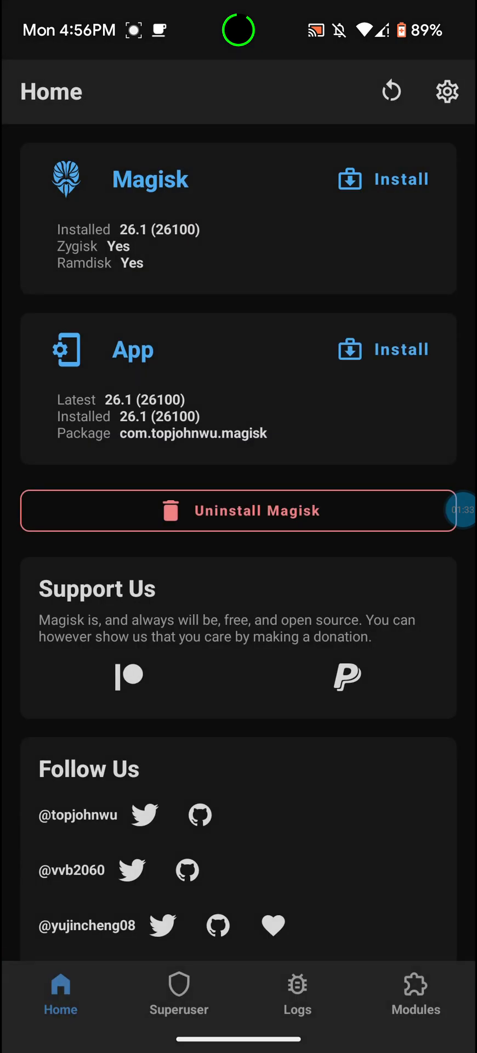
left_click(415, 993)
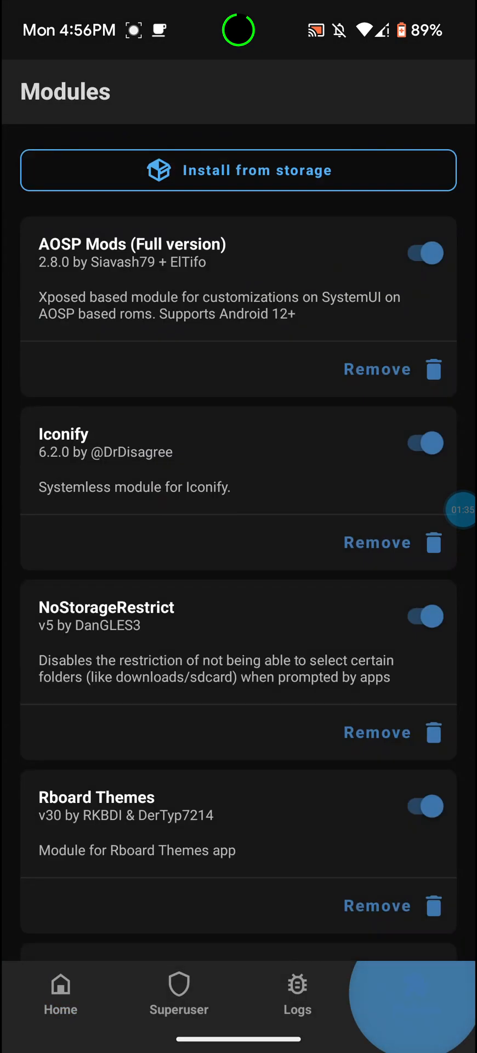
left_click(415, 991)
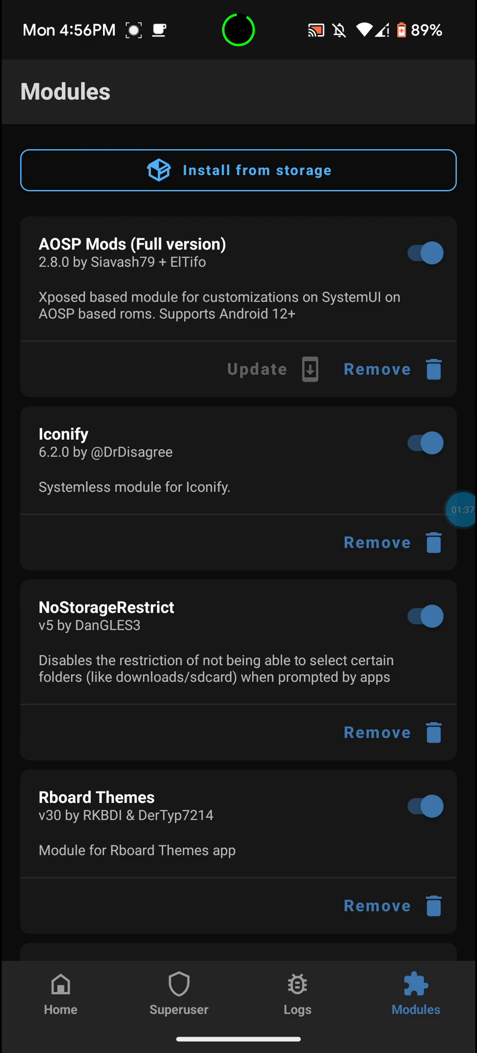
scroll("up", 3)
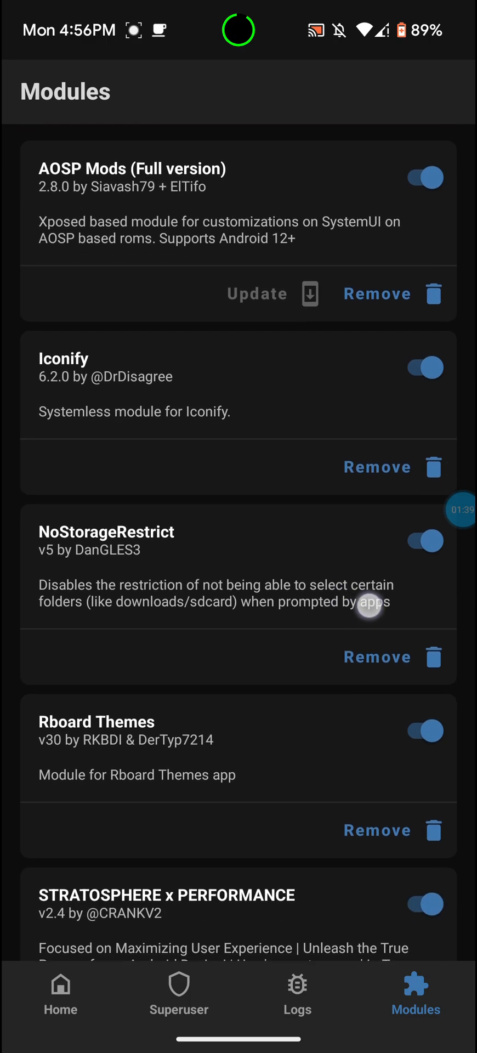
scroll("down", 3)
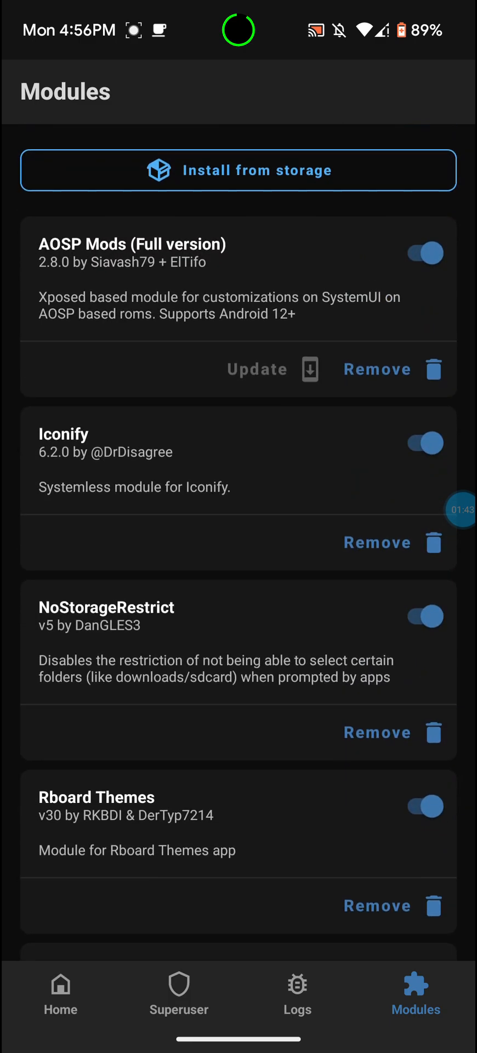
scroll("down", 3)
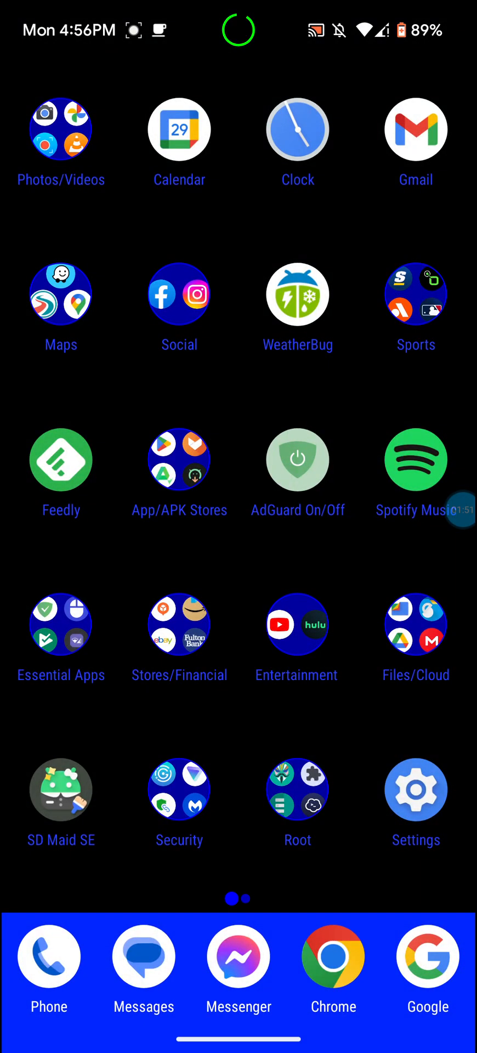
- Swipe to the second home page and launch FDE.AI, showing Powersave mode, v23.04.3
scroll("left", 3)
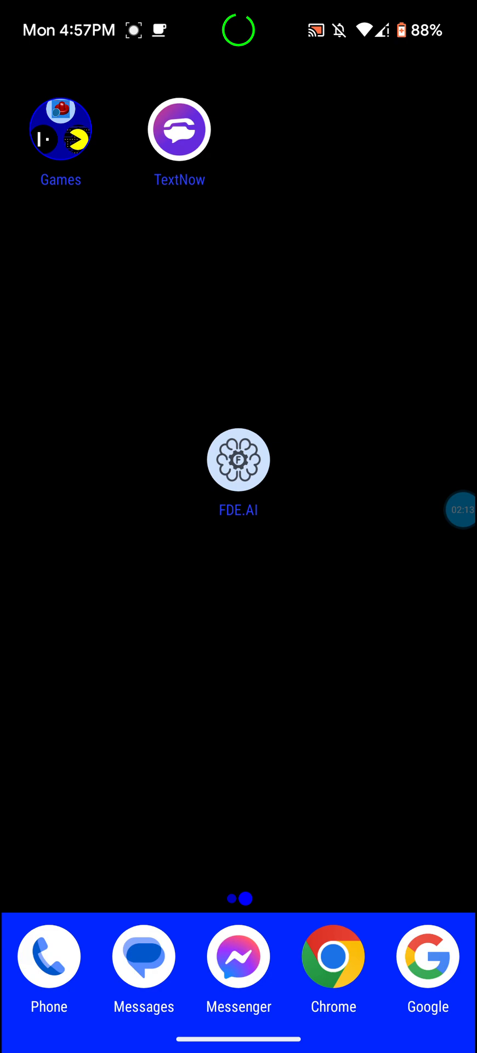
left_click(238, 460)
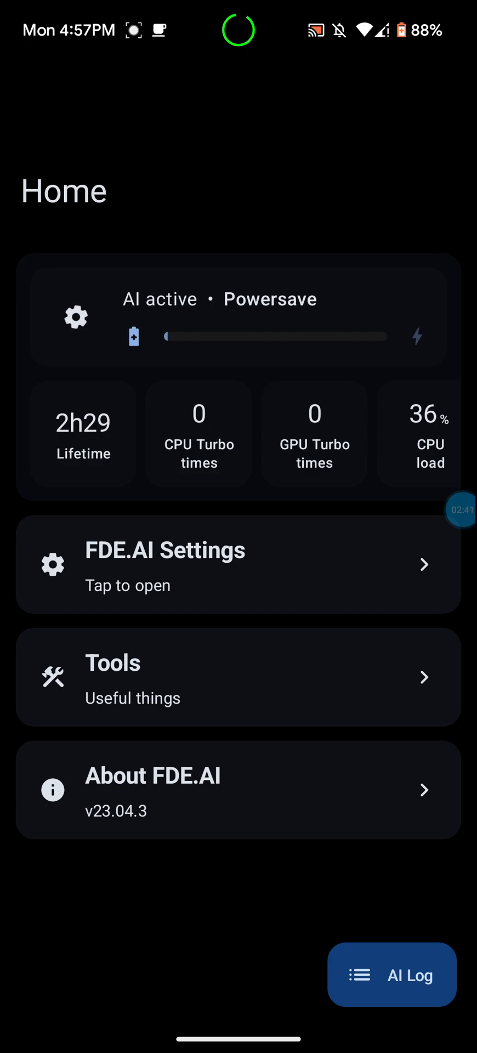
- Check FDE.AI Settings and Force Doze mode, enabled and triggered 3 times
left_click(165, 565)
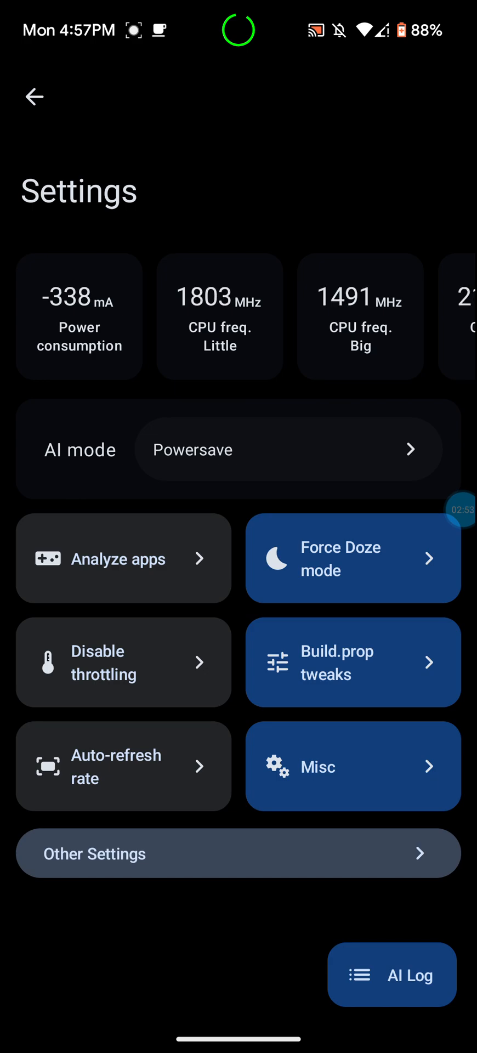
left_click(353, 559)
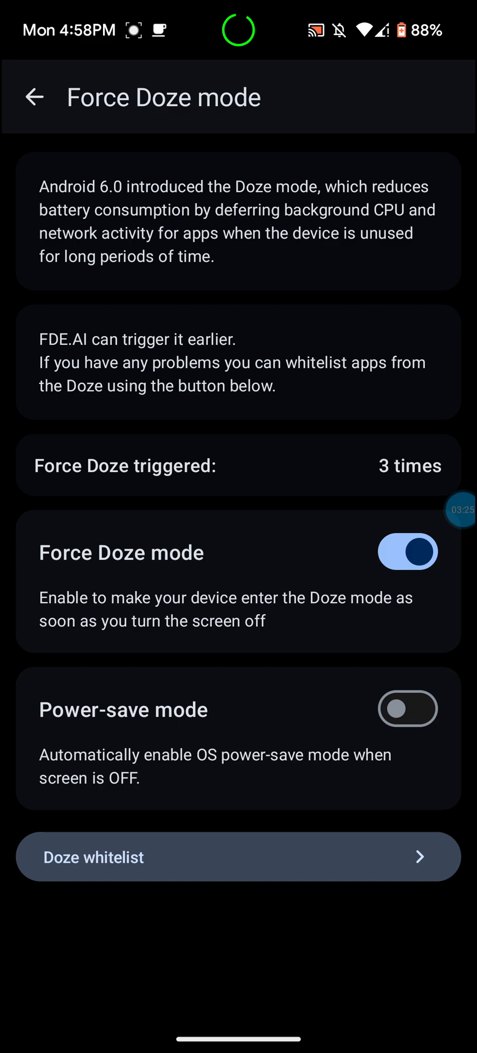
left_click(34, 97)
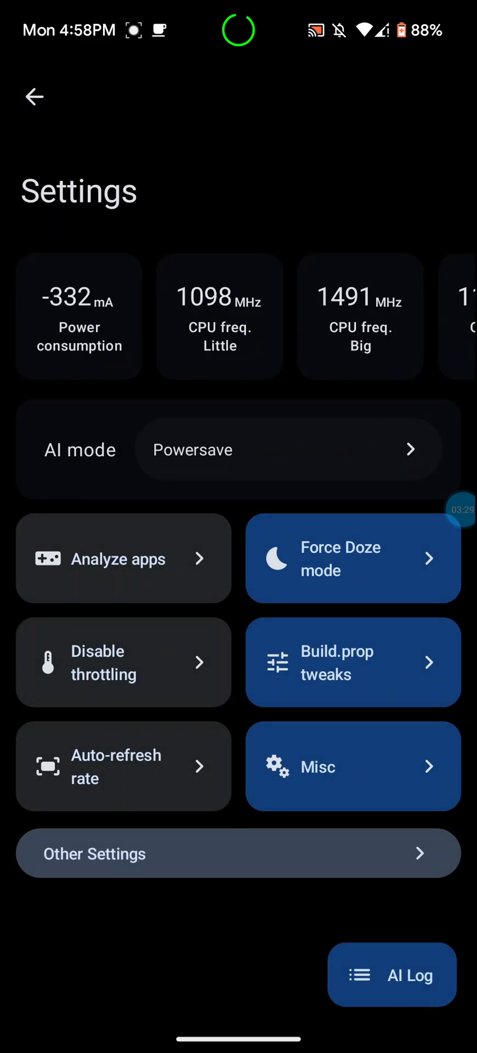
left_click(352, 661)
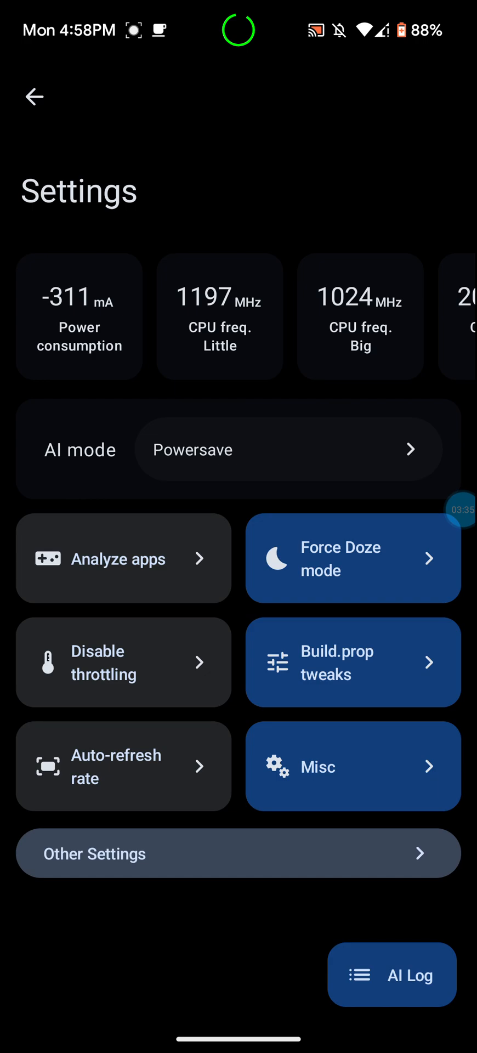
left_click(352, 767)
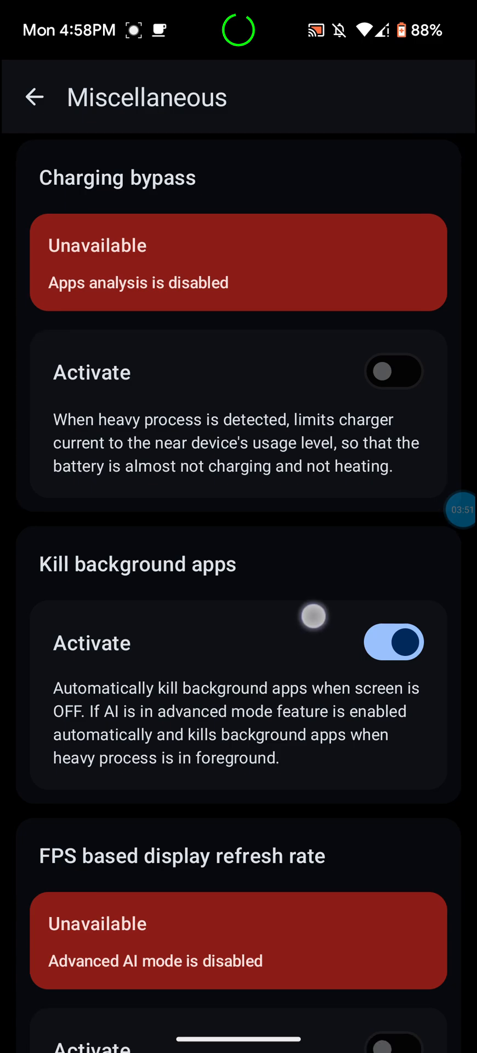
scroll("down", 3)
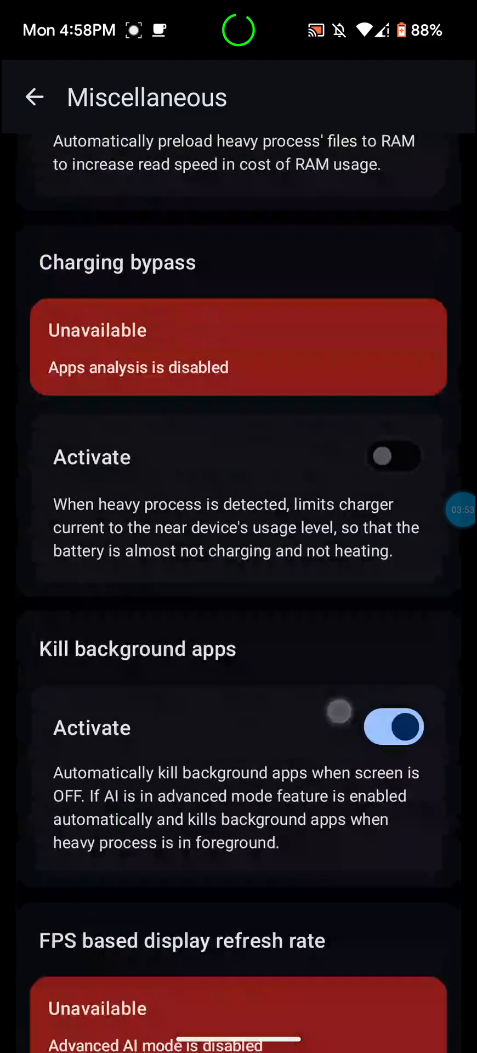
left_click(34, 96)
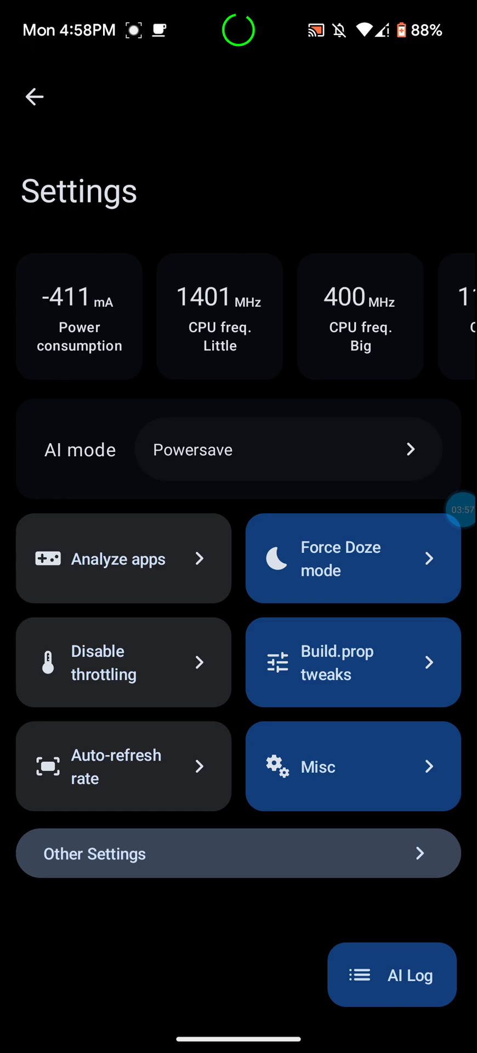
- Switch on Analyze apps and scroll the installed apps list for light/heavy marking
left_click(123, 558)
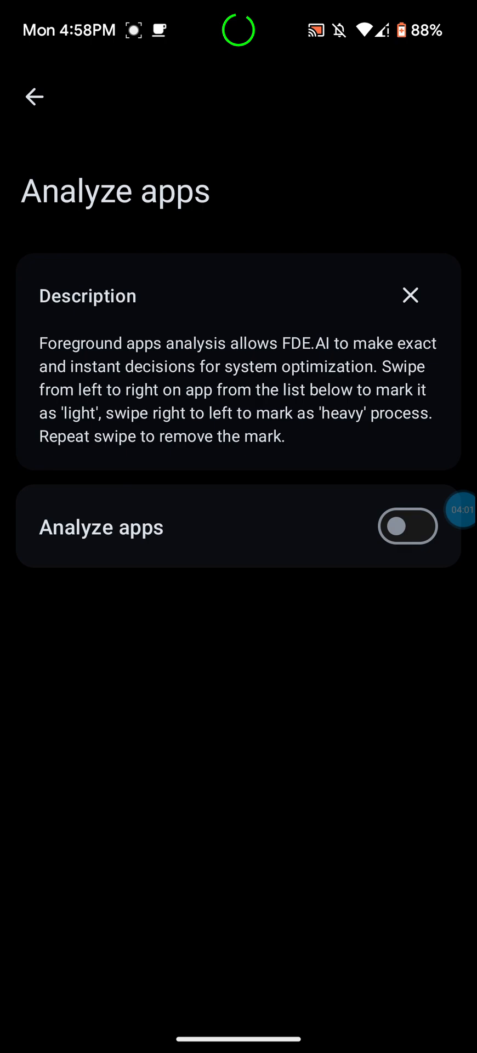
left_click(408, 525)
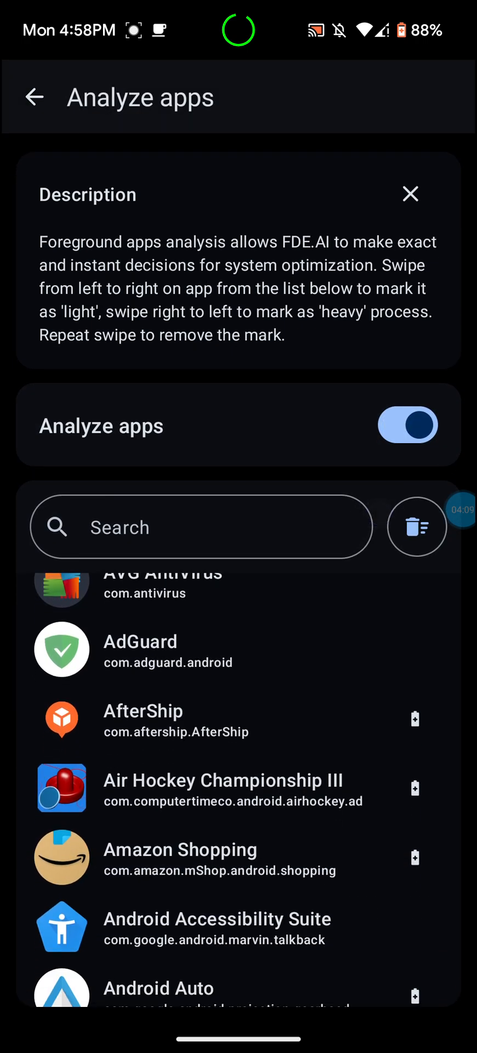
scroll("down", 3)
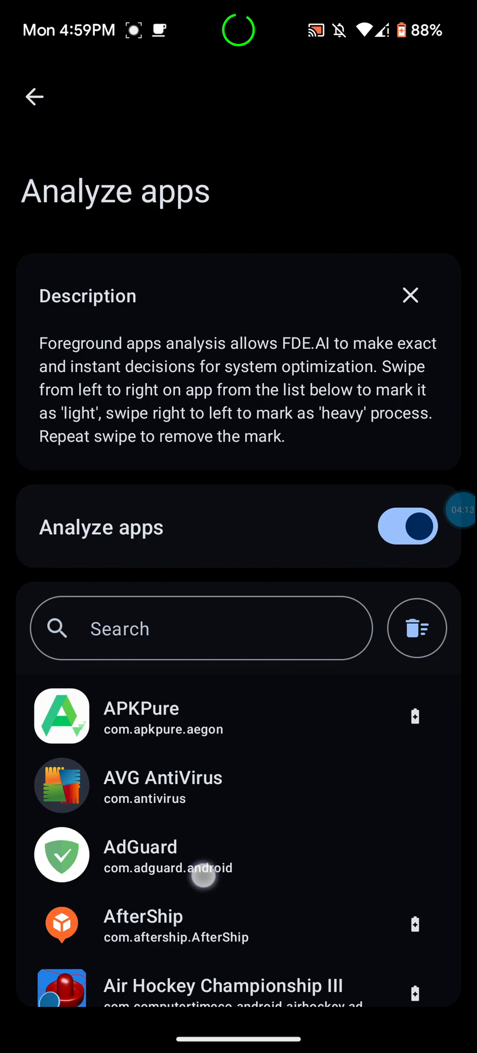
scroll("down", 3)
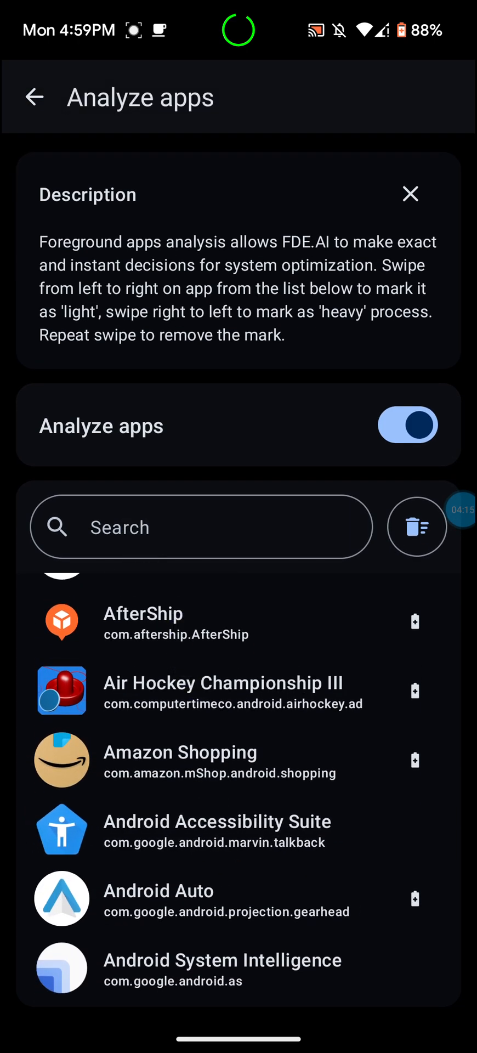
scroll("down", 3)
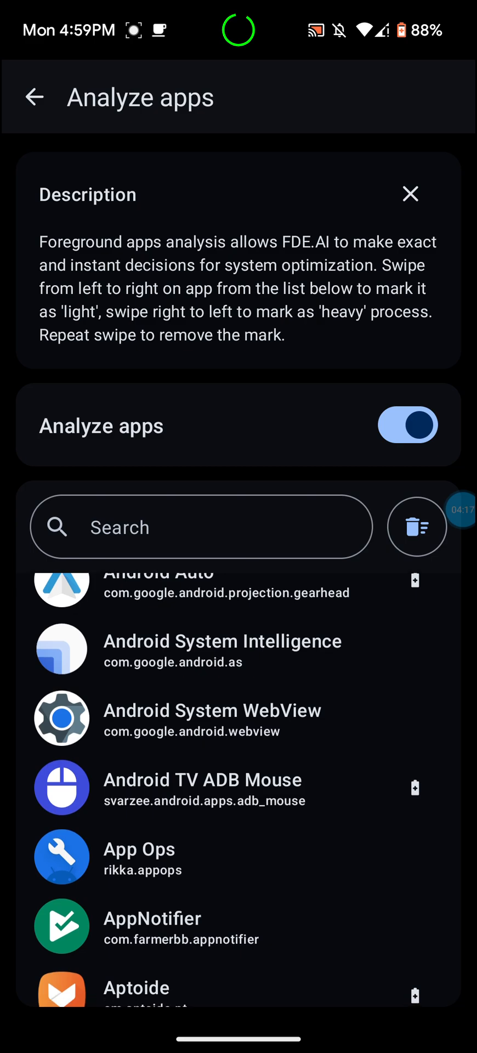
scroll("down", 3)
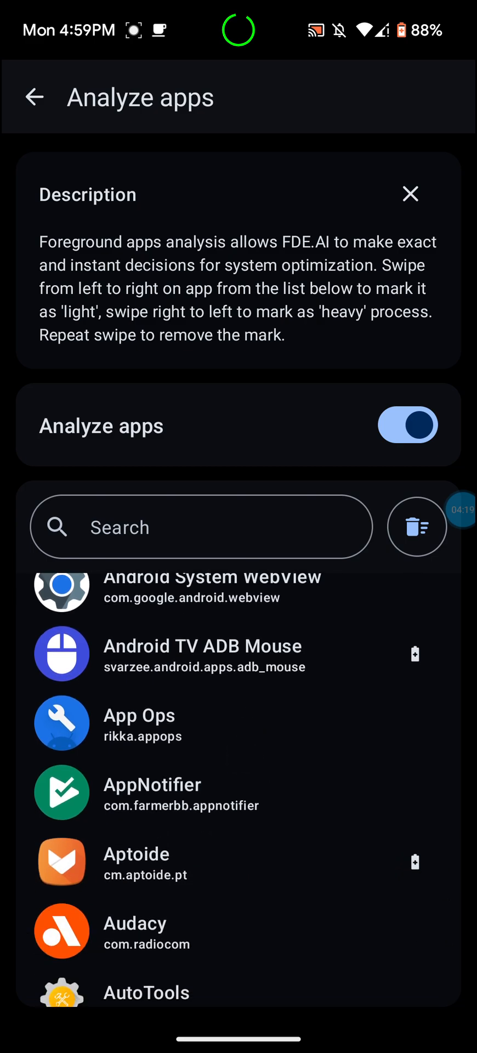
scroll("down", 3)
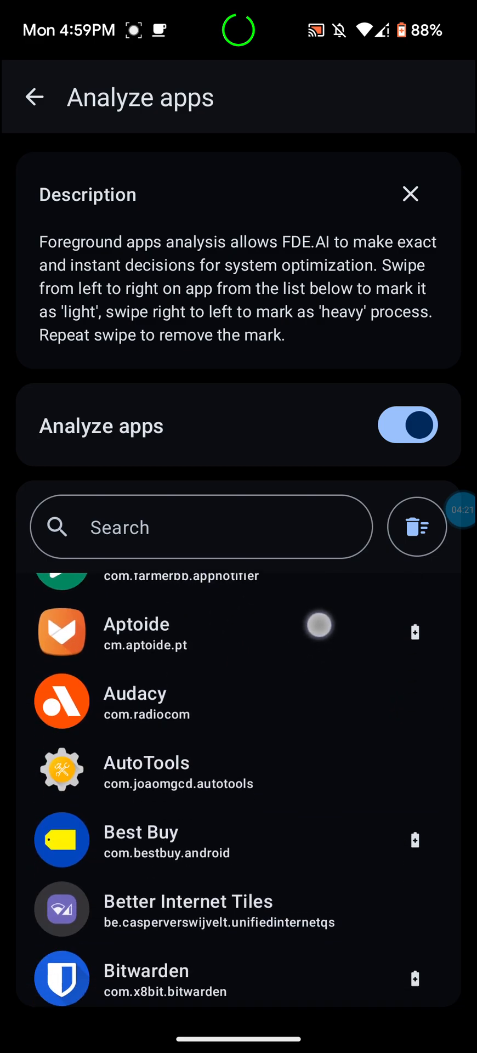
scroll("down", 3)
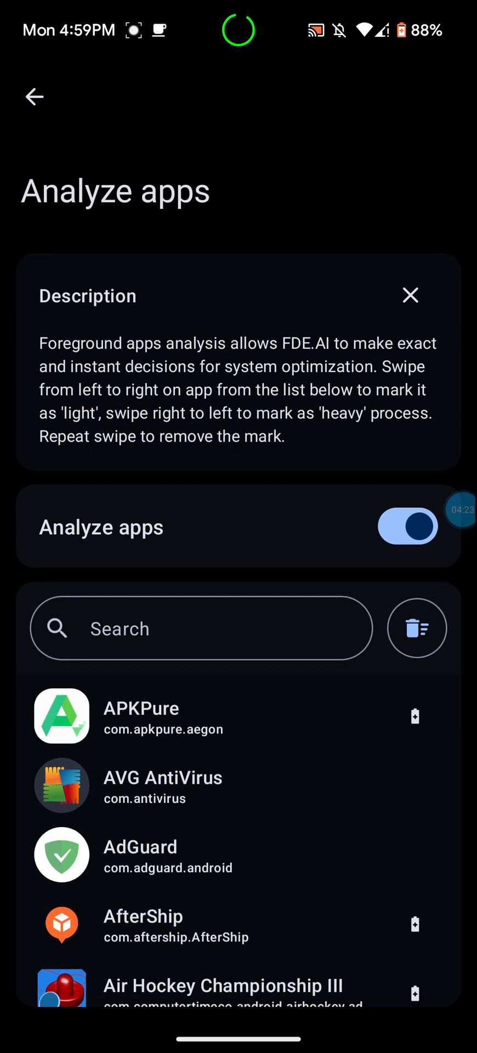
- Review Other Settings with Dark theme and startup options, then return to main Settings
left_click(34, 97)
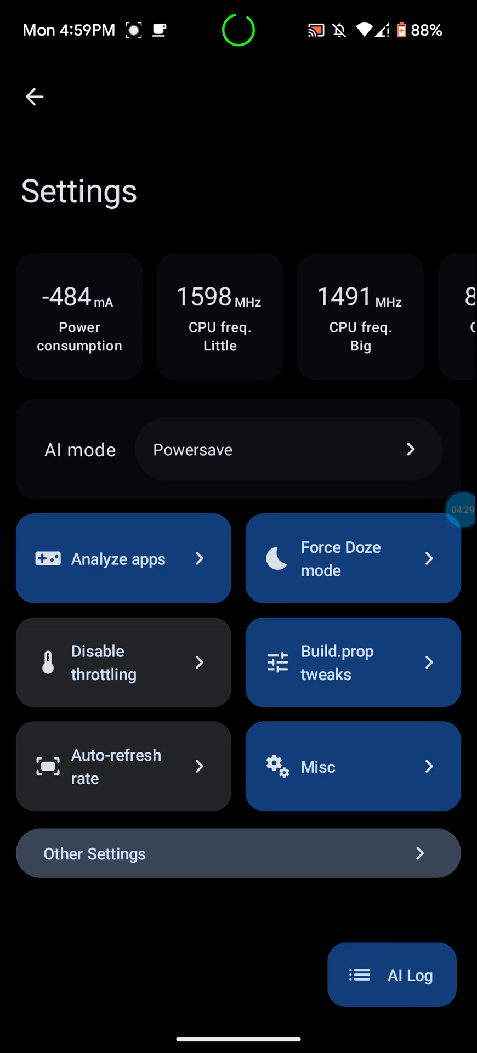
left_click(238, 853)
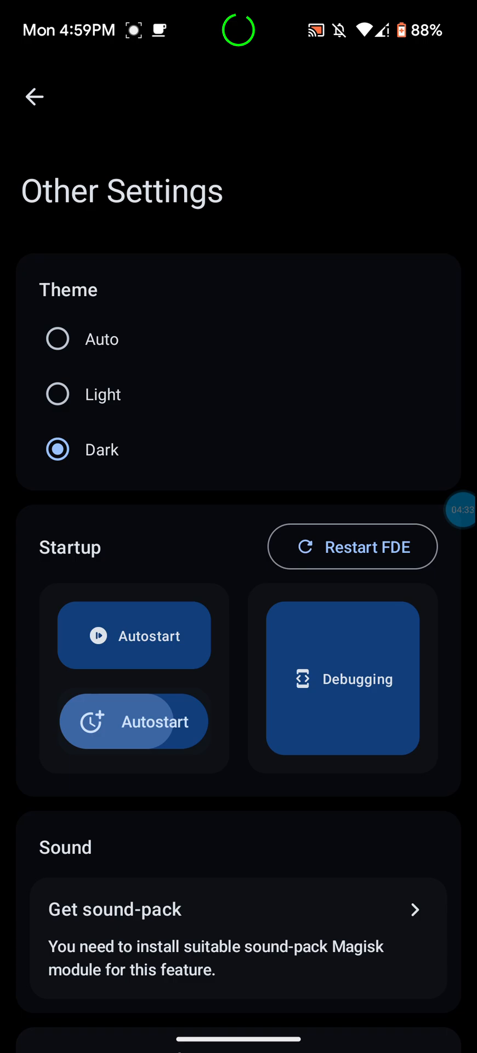
scroll("down", 3)
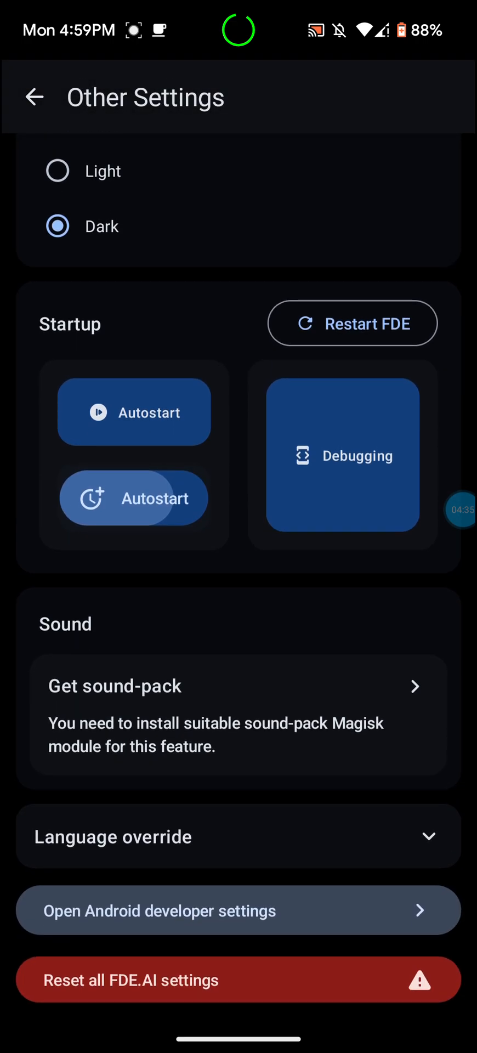
scroll("down", 3)
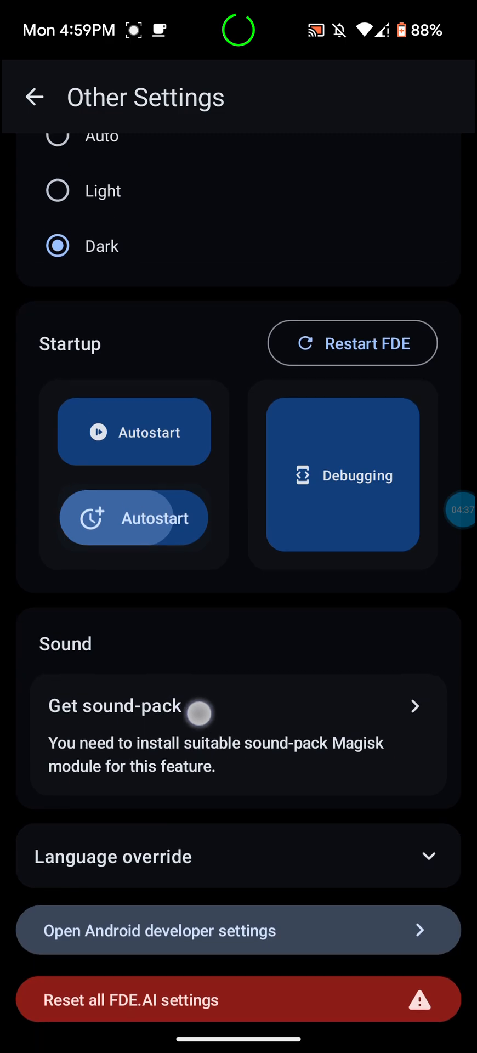
scroll("down", 3)
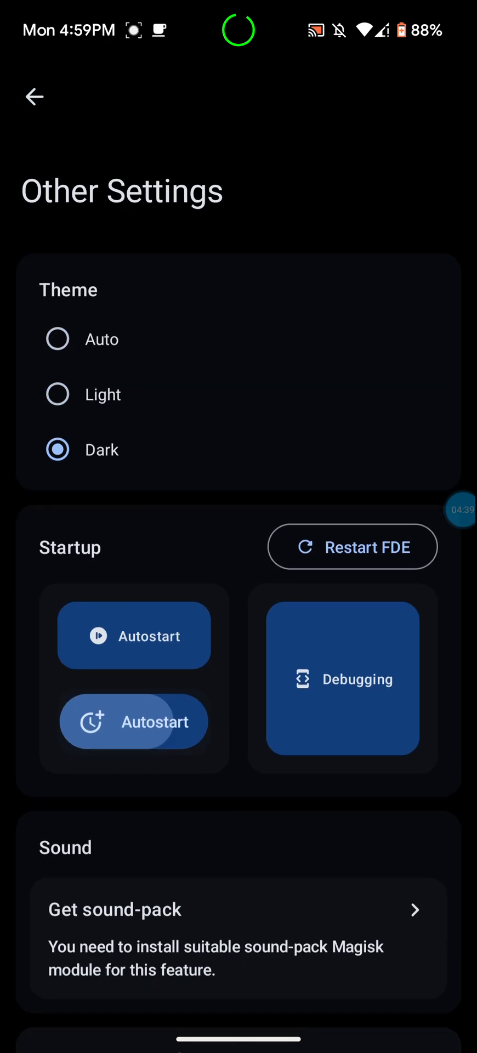
left_click(34, 97)
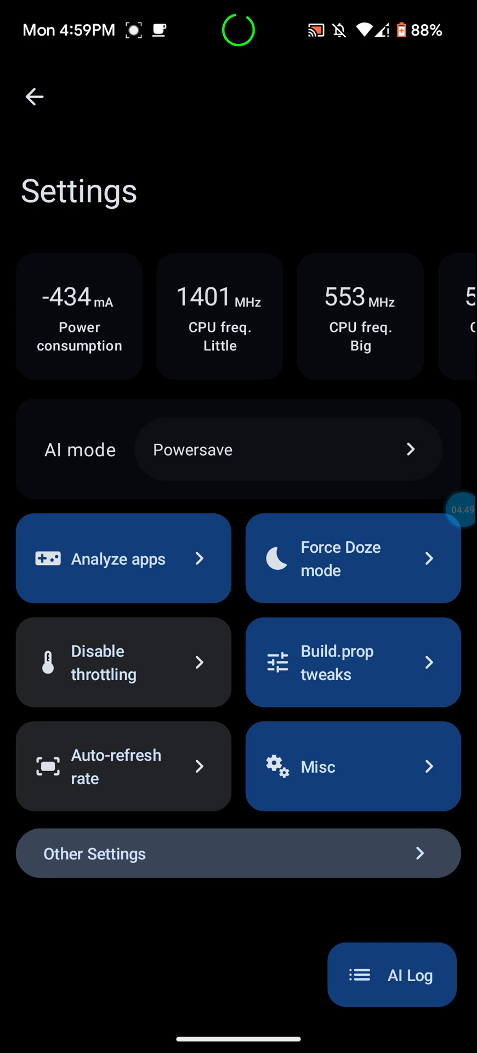
scroll("left", 3)
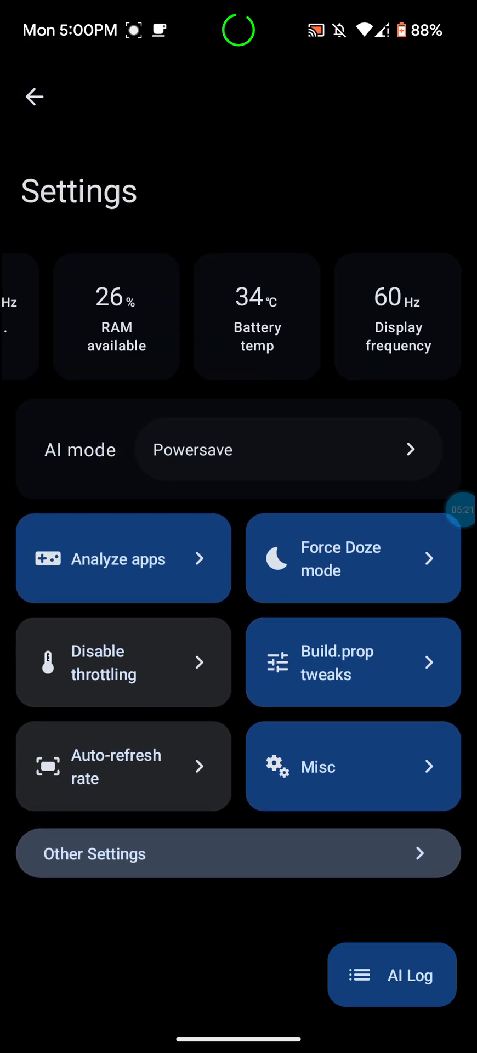
- Go back to the FDE.AI home page and swipe over to the Tools page
left_click(34, 96)
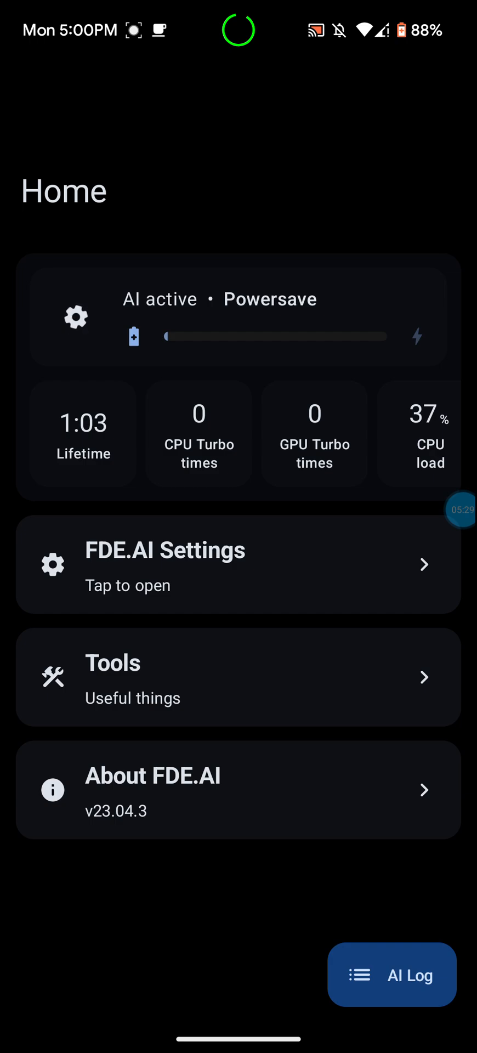
scroll("left", 3)
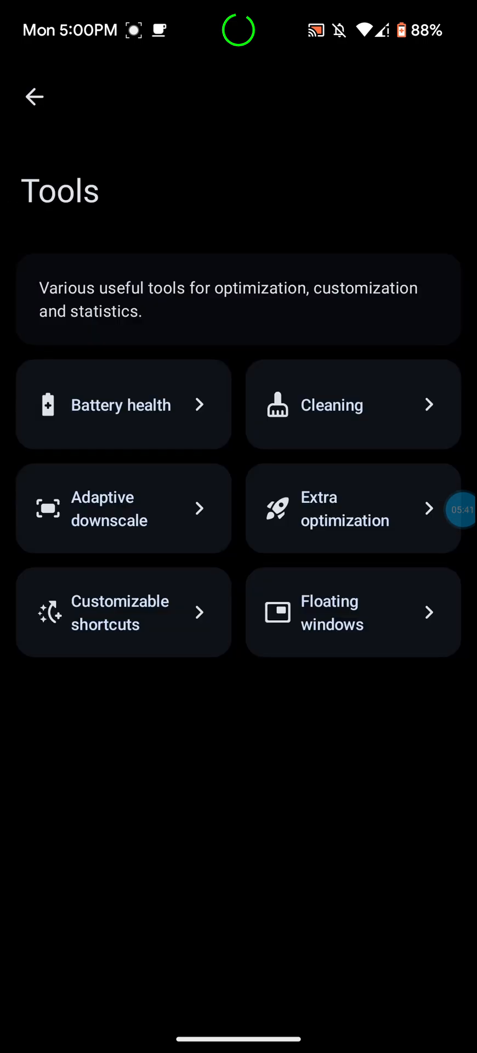
- View Battery health, with max charge limit off at 90%, then leave the page
left_click(123, 404)
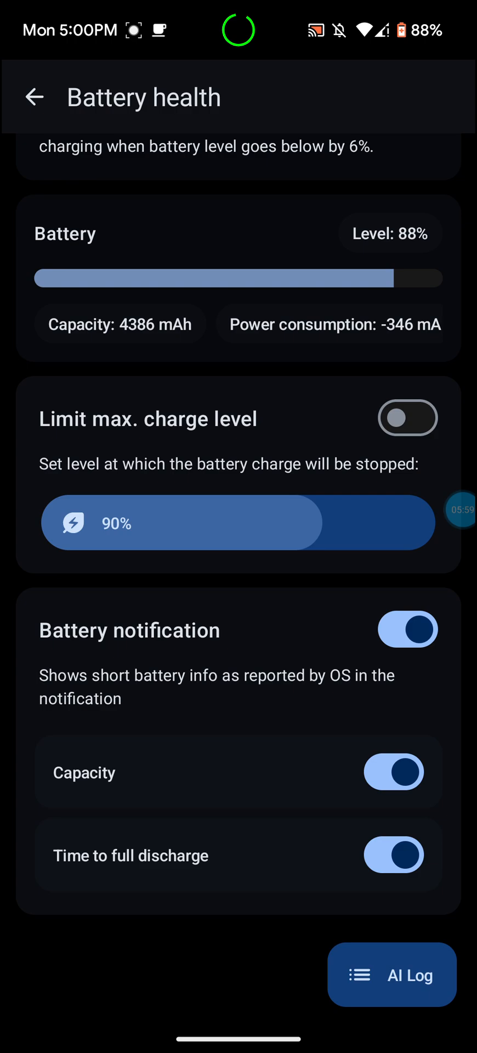
scroll("down", 3)
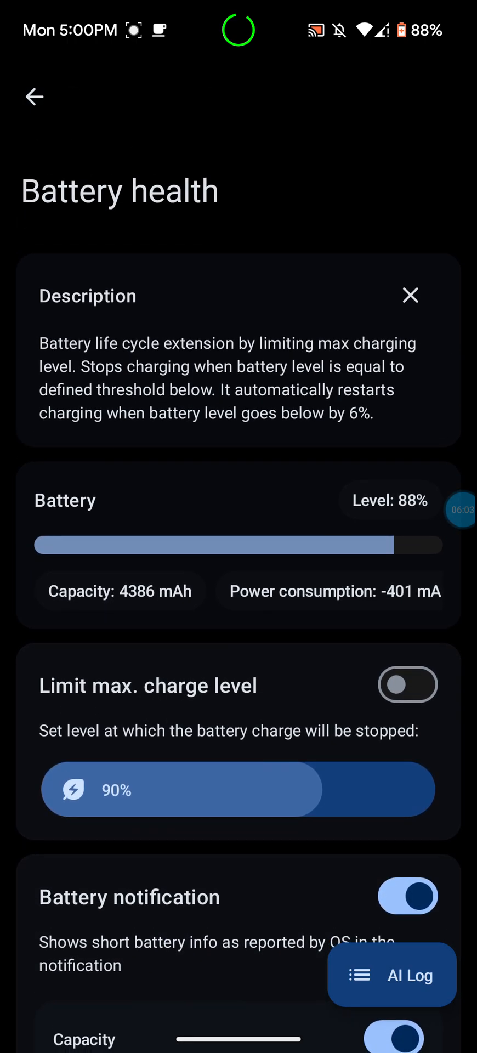
left_click(34, 96)
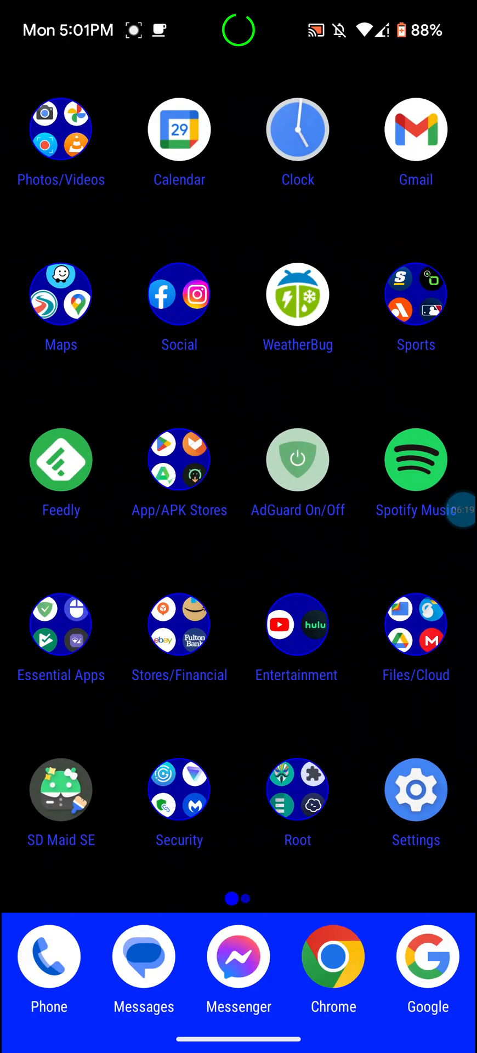
- Reopen the Cleaning tool showing 4212 MB RAM and 22 GB storage used, then return to Tools
left_click(415, 789)
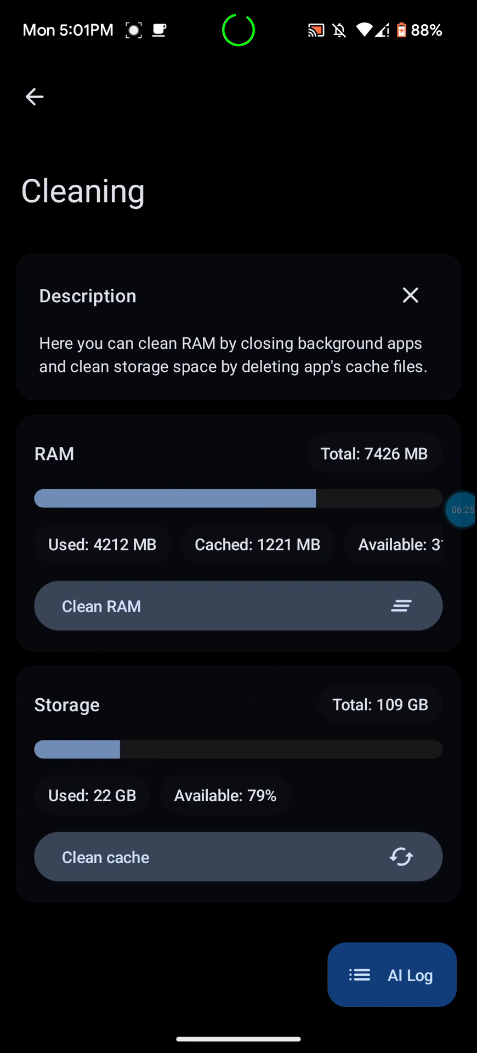
left_click(391, 975)
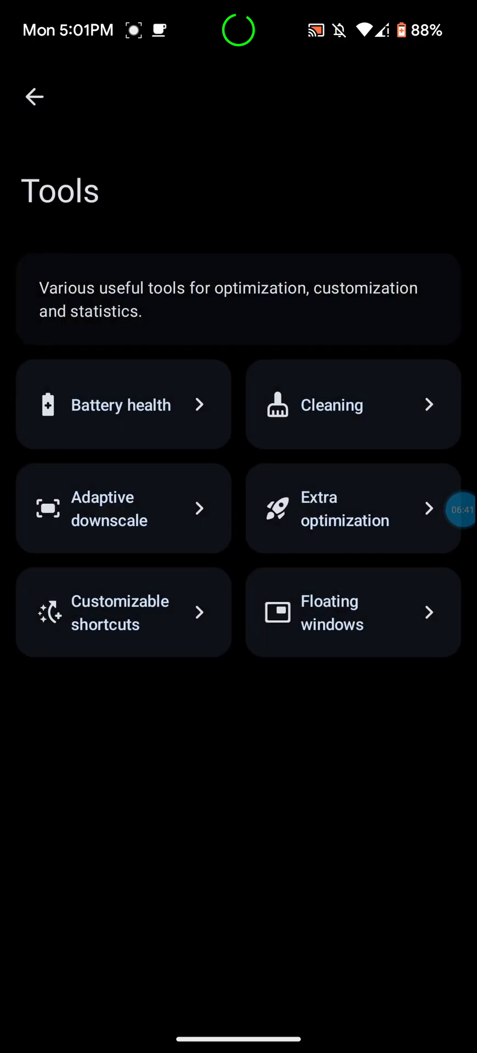
- Browse Adaptive downscale and Extra optimization, dismiss the Premium offer, and return to Home
left_click(123, 508)
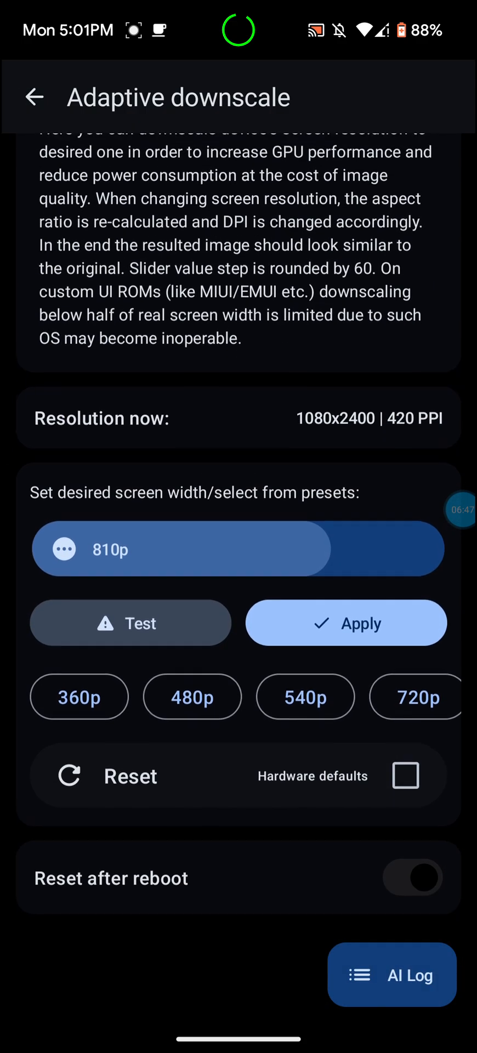
scroll("down", 3)
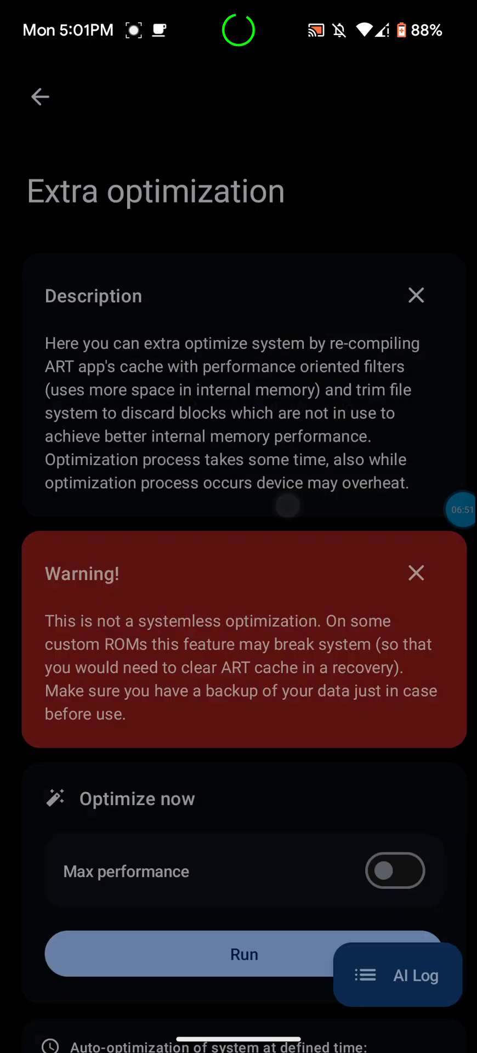
scroll("down", 3)
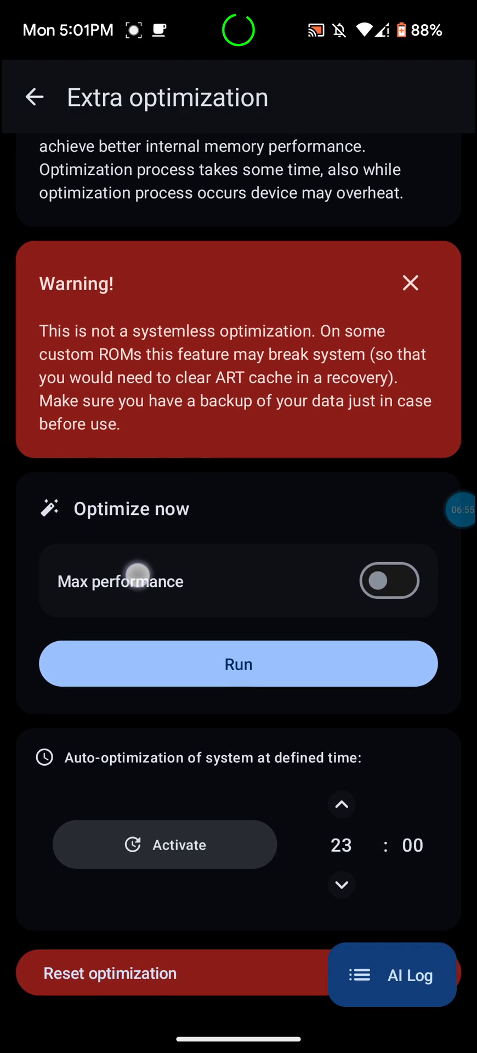
left_click(34, 96)
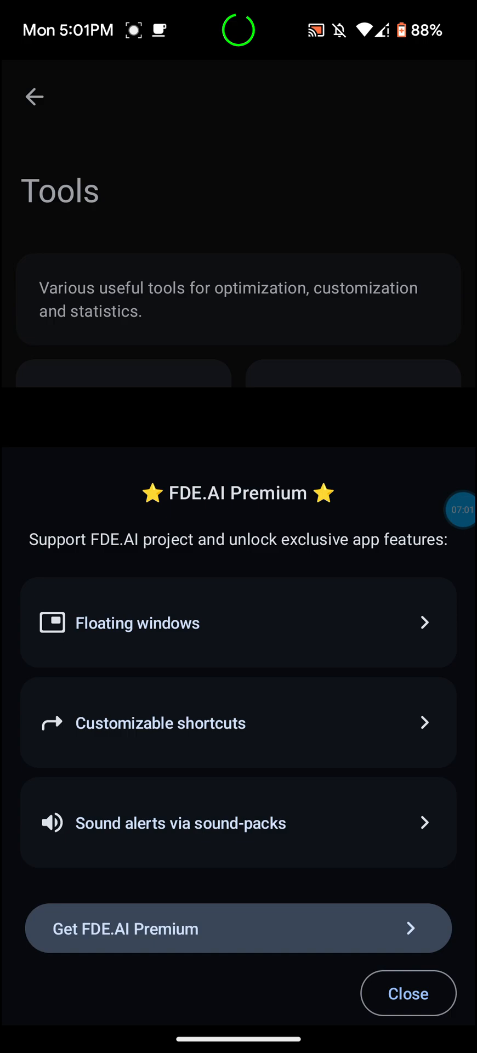
left_click(407, 993)
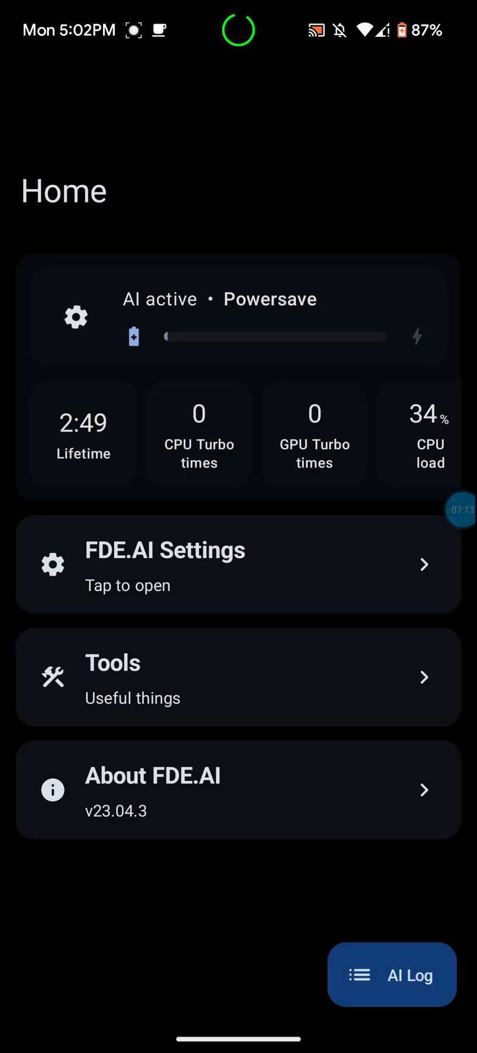
- View the About app page showing version v23.04.3 from Apr 20, 2023
left_click(238, 790)
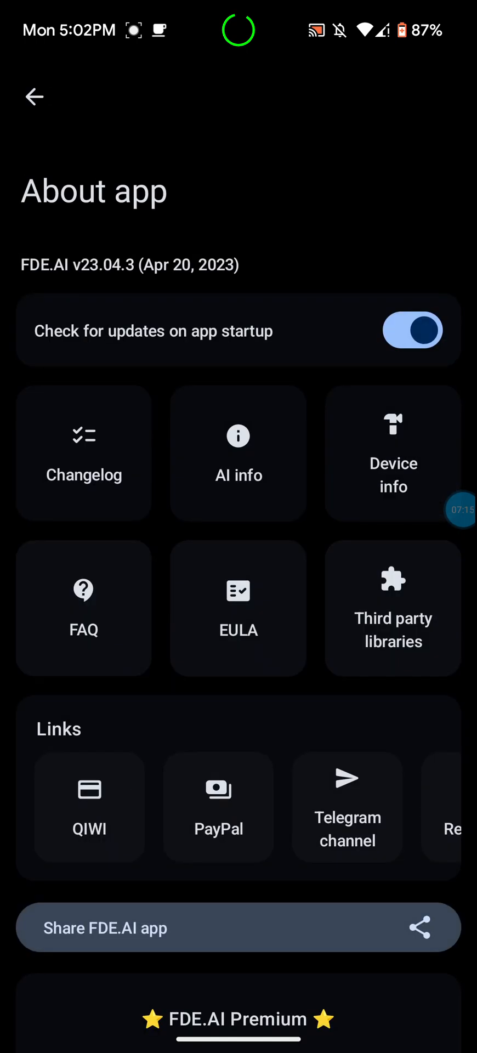
scroll("down", 3)
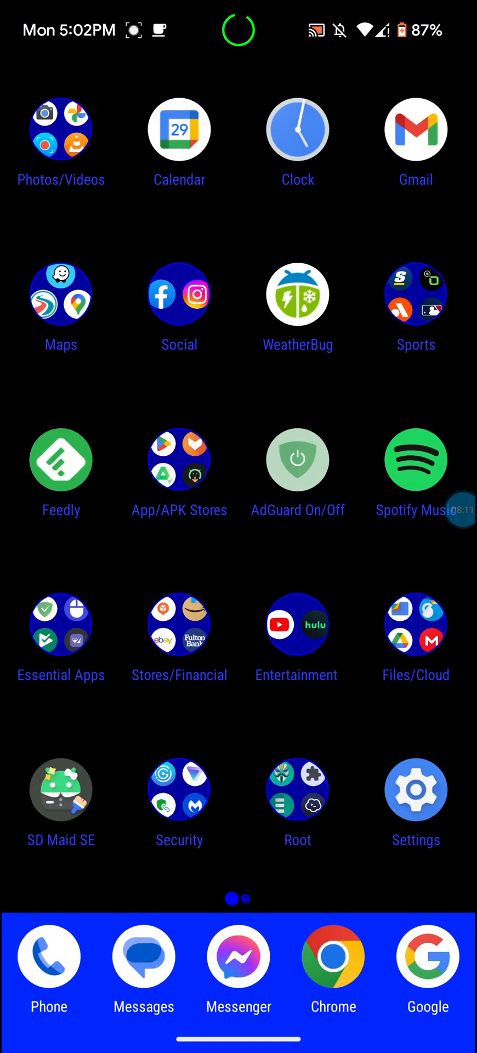
- Pull down full Quick Settings and toggle the Extra dim tile on, then off
scroll("down", 3)
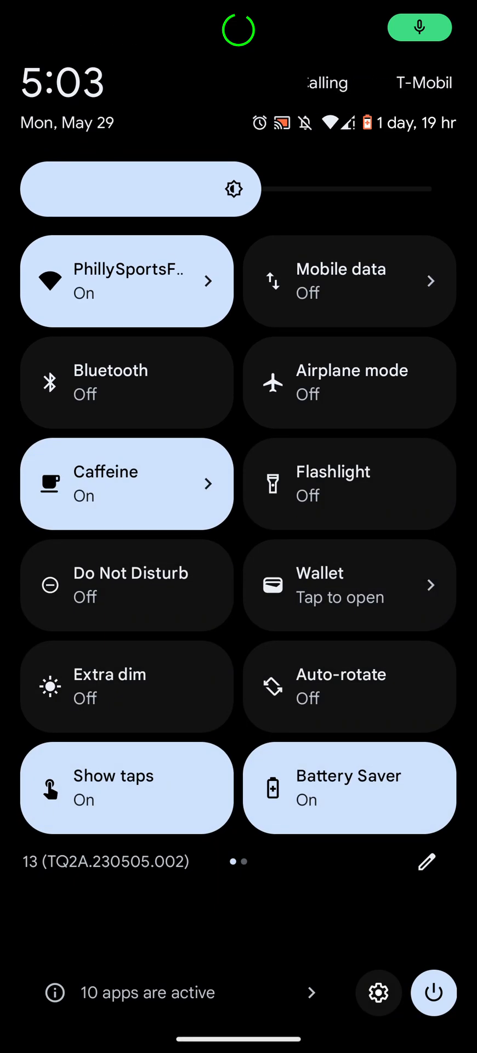
left_click(126, 686)
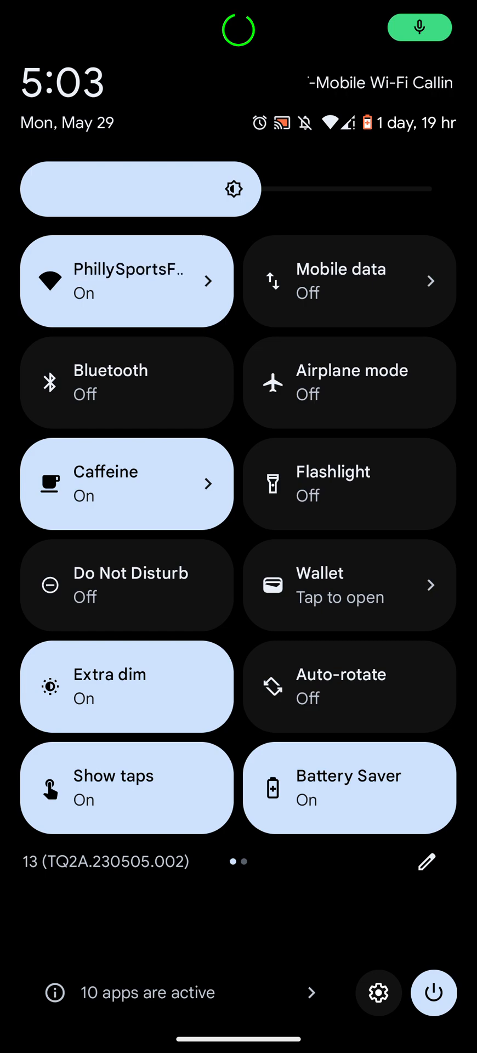
left_click(126, 686)
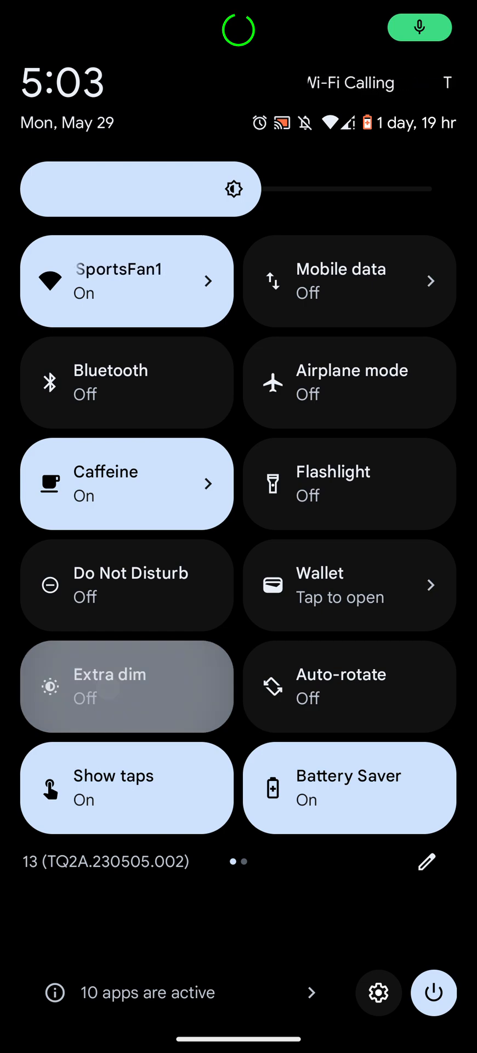
- Enable extra dim, lower its intensity, and turn on its accessibility shortcut
left_click(126, 686)
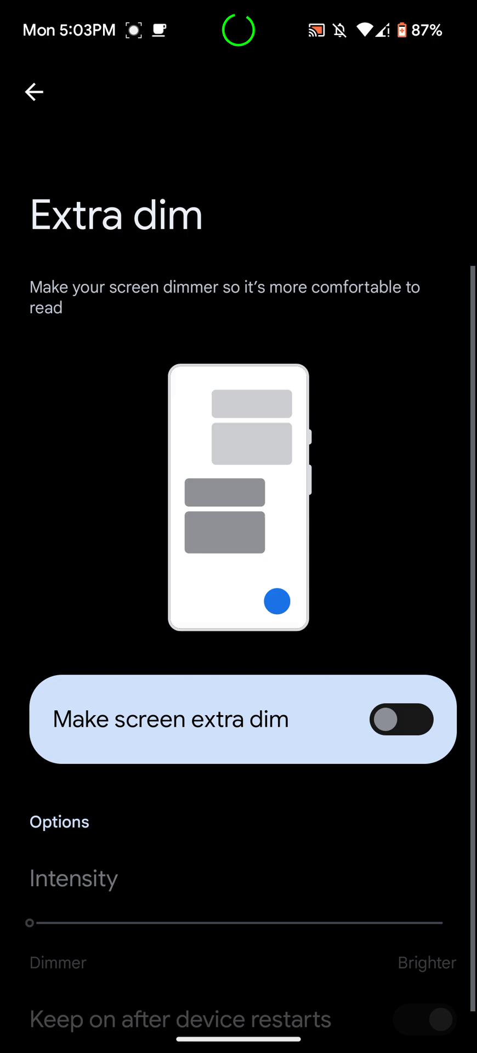
left_click(399, 719)
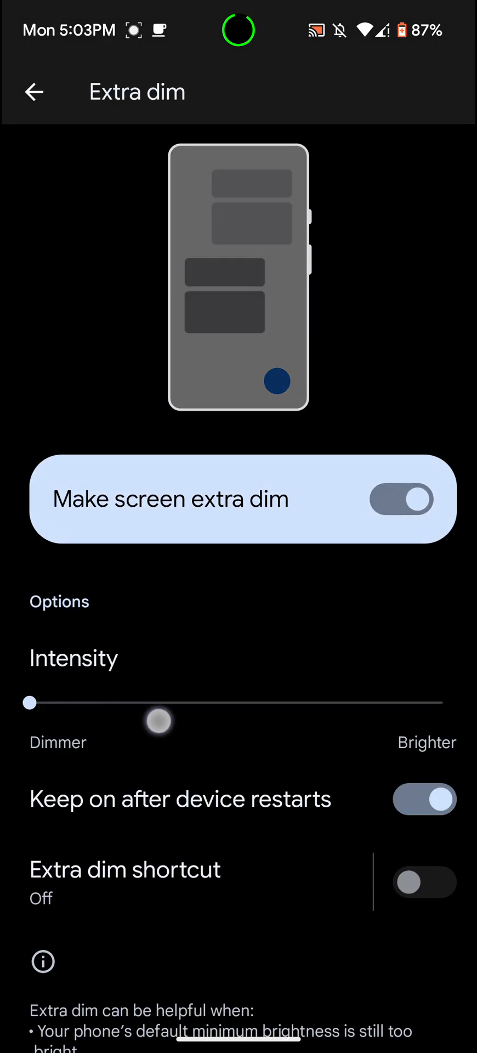
left_click_drag(157, 722, 28, 722)
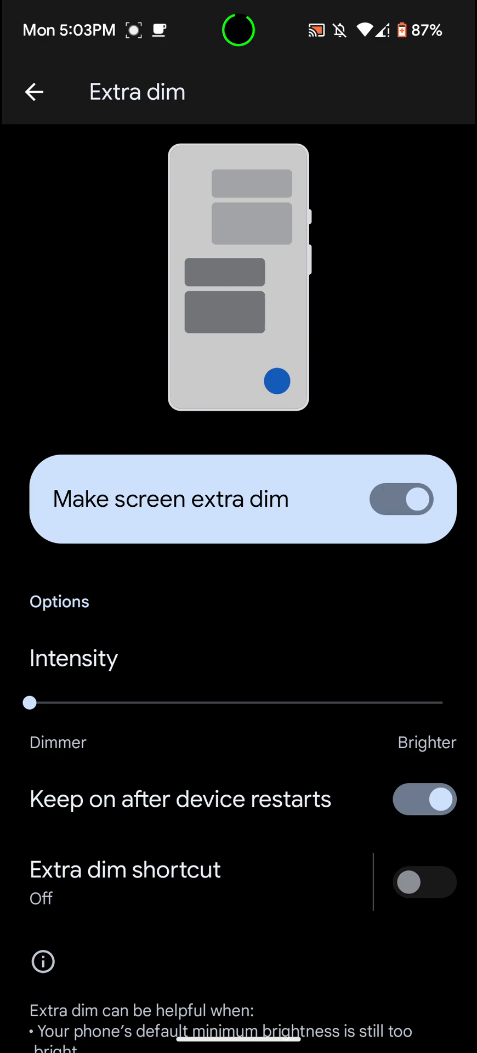
left_click(425, 881)
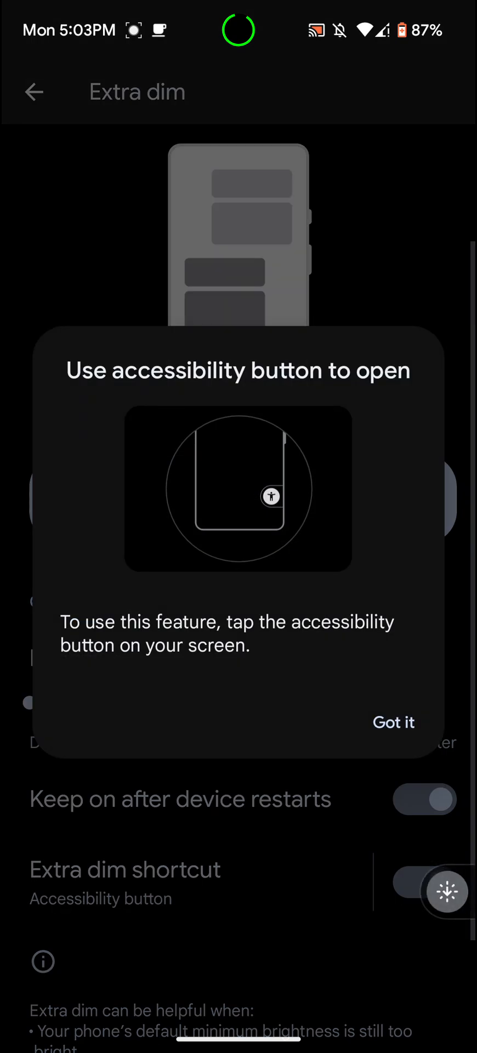
- Switch extra dim and its shortcut back off
left_click(393, 721)
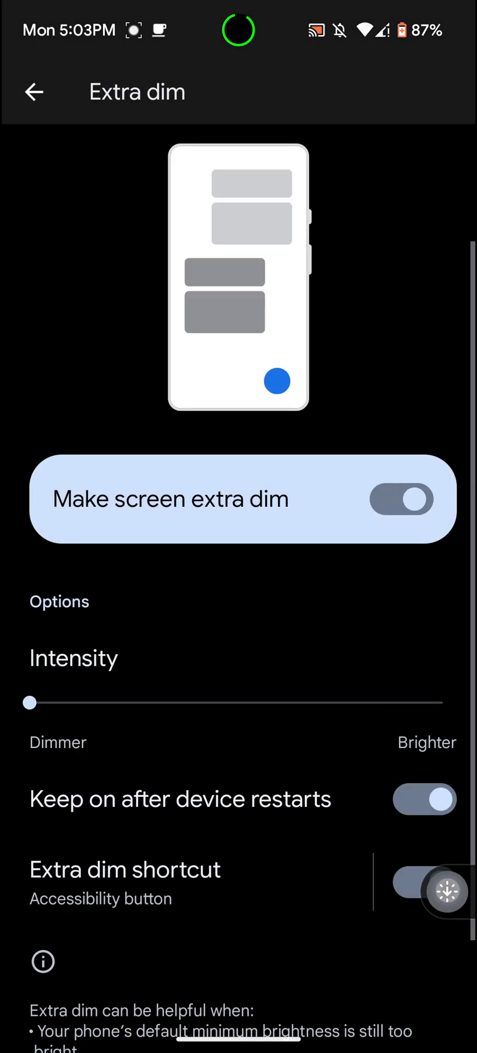
left_click(402, 499)
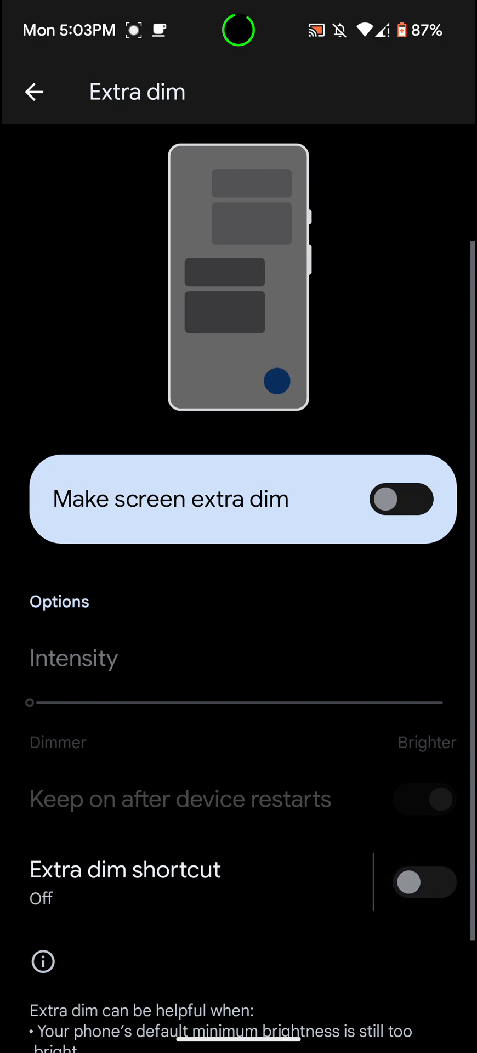
scroll("down", 3)
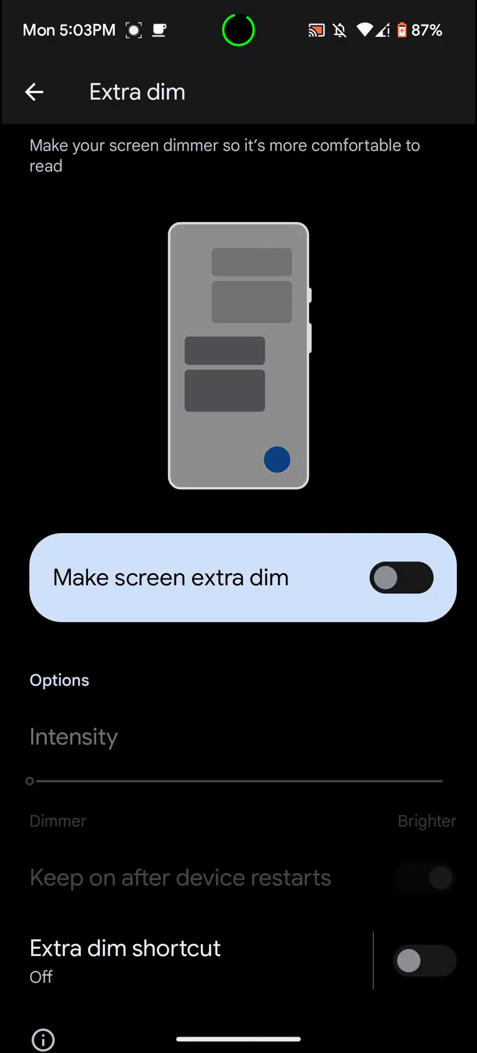
- Go to the home screen's second page with FDE.AI, Games and TextNow
left_click(34, 92)
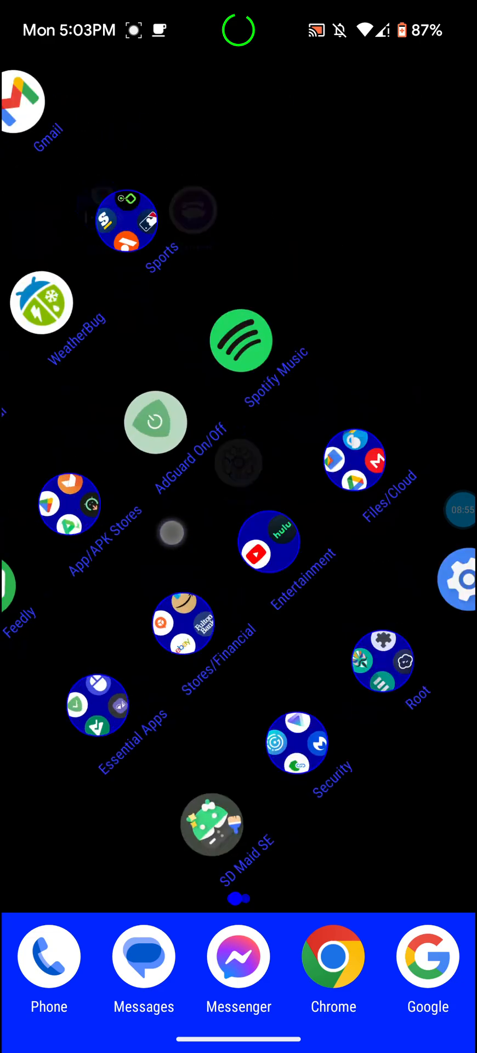
scroll("left", 3)
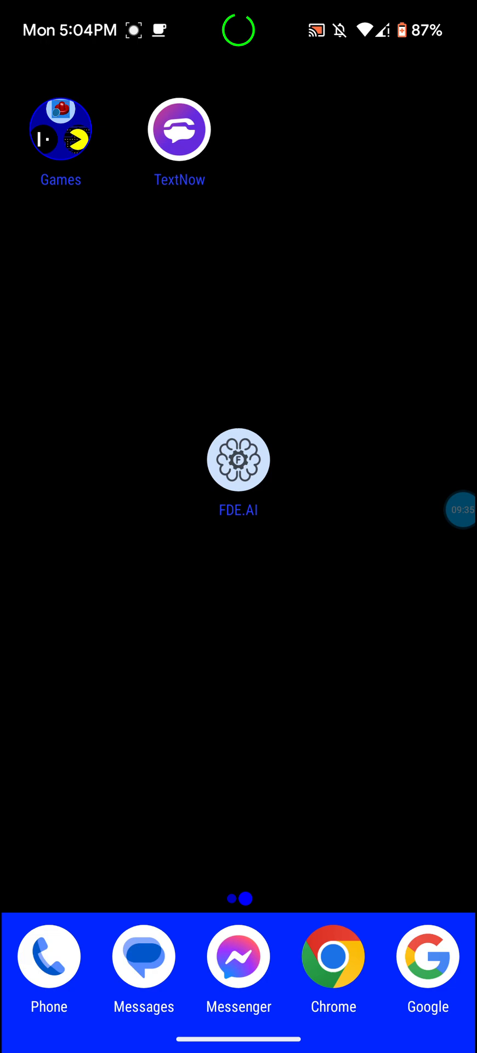
- Launch FDE.AI to its Settings screen showing Powersave mode and live CPU stats
left_click(238, 459)
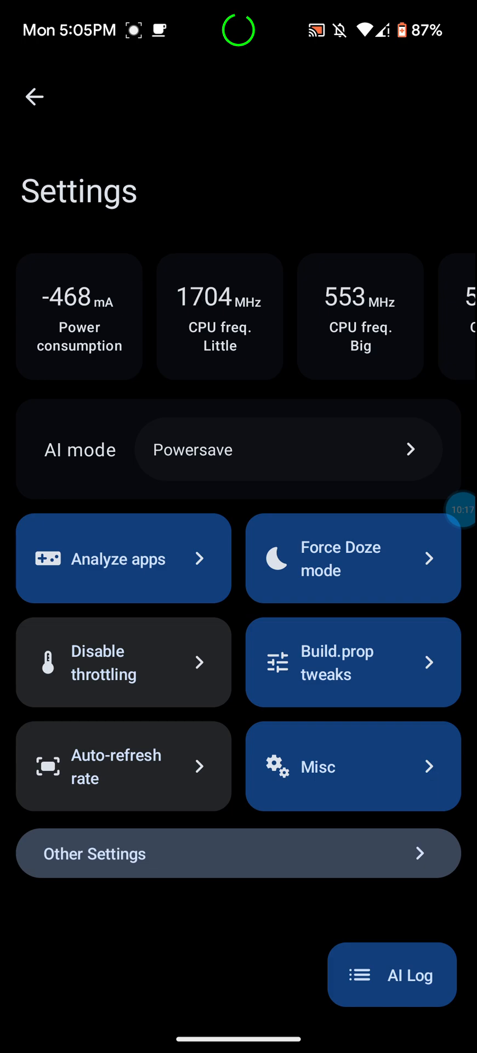
- Open the AI mode page, with Powersave selected over Auto and Performance
left_click(288, 449)
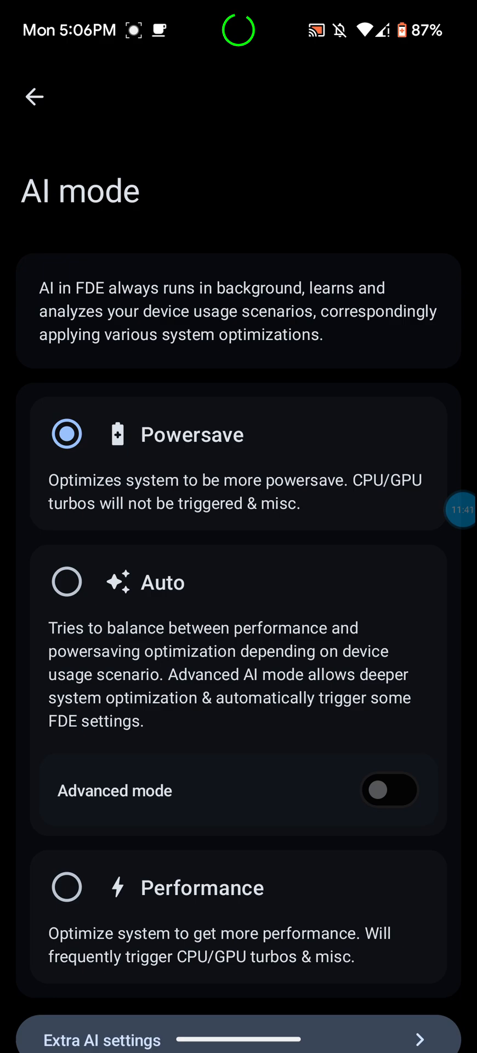
scroll("down", 3)
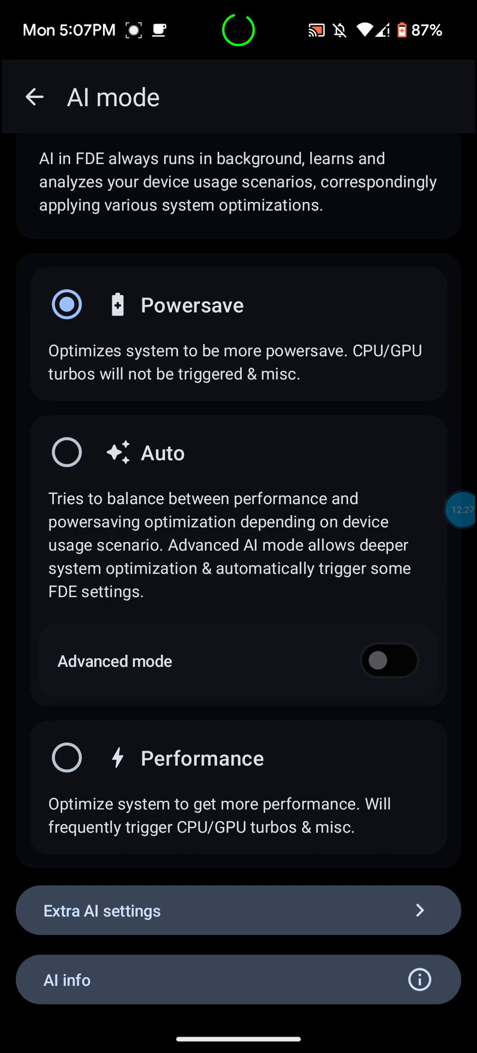
left_click(238, 910)
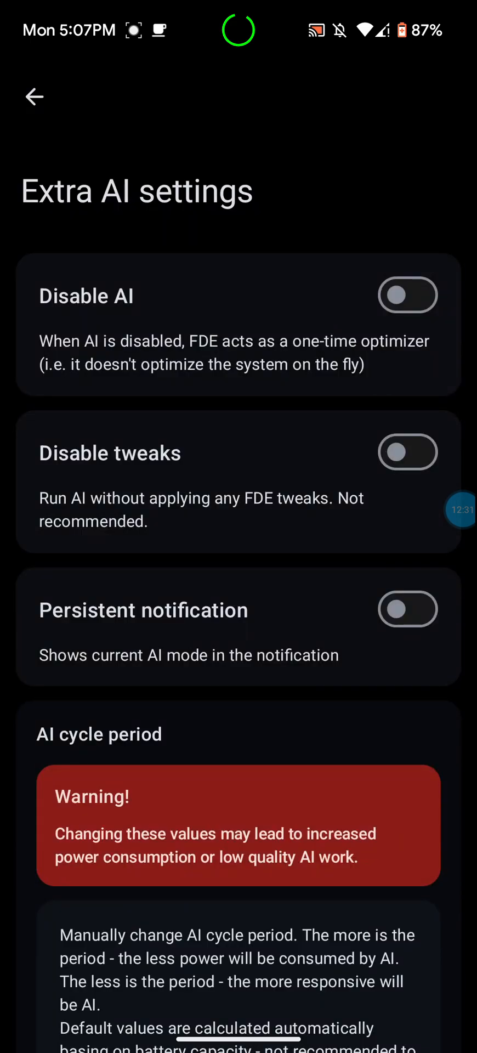
scroll("down", 3)
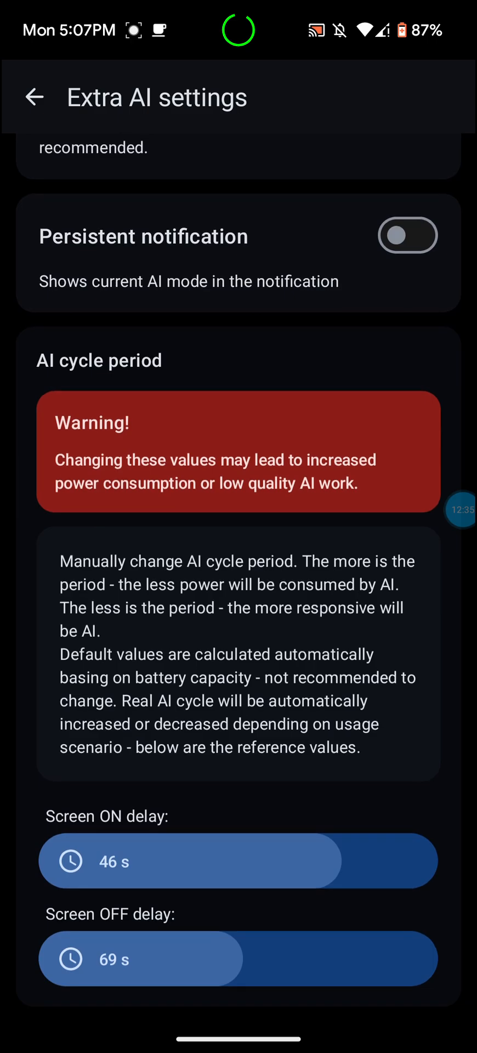
scroll("down", 3)
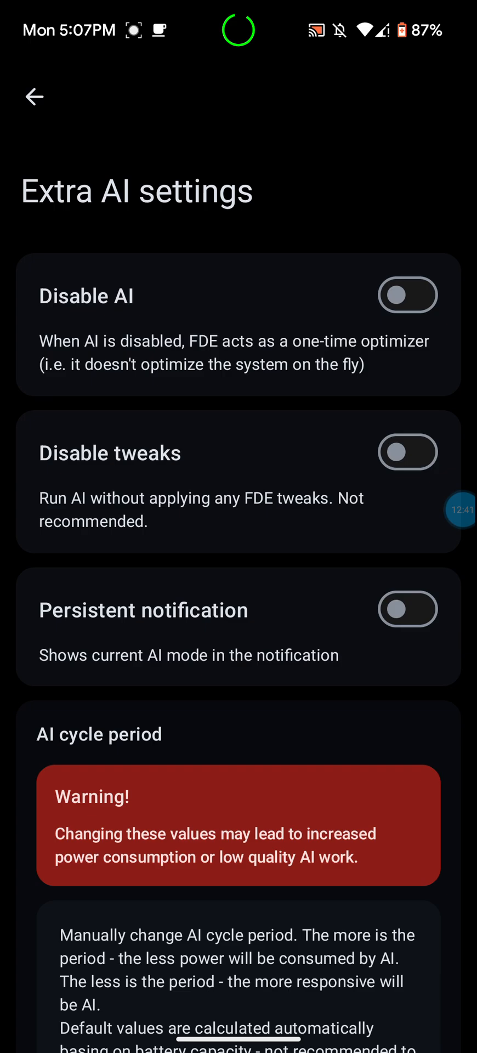
left_click(33, 96)
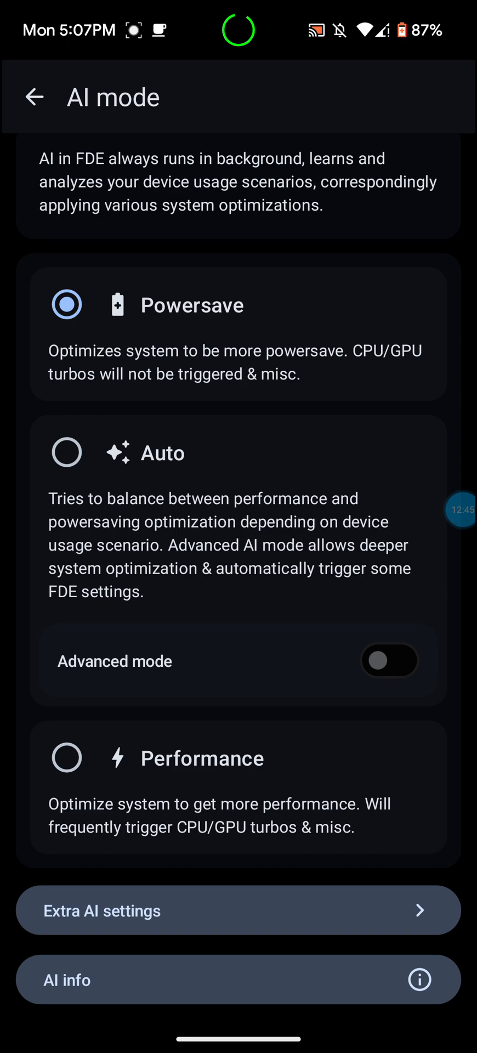
left_click(238, 980)
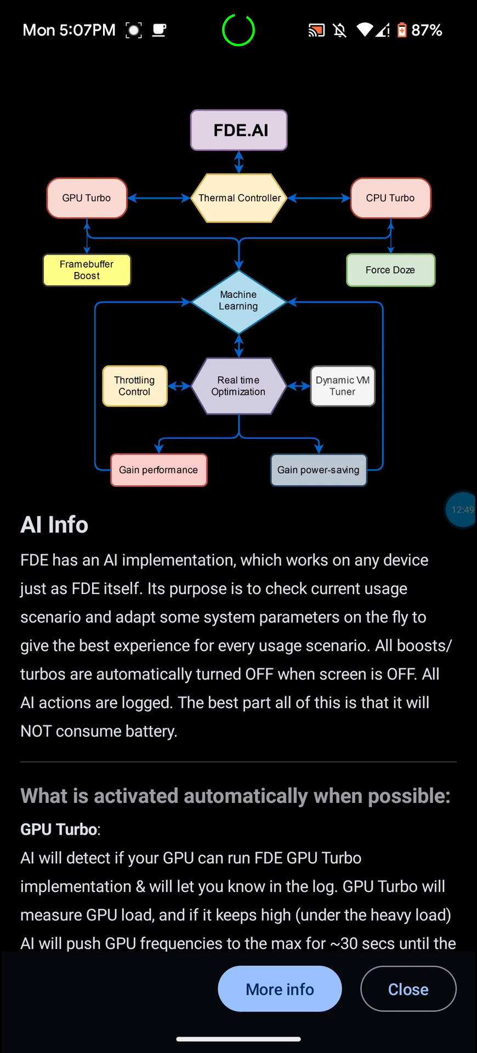
scroll("down", 3)
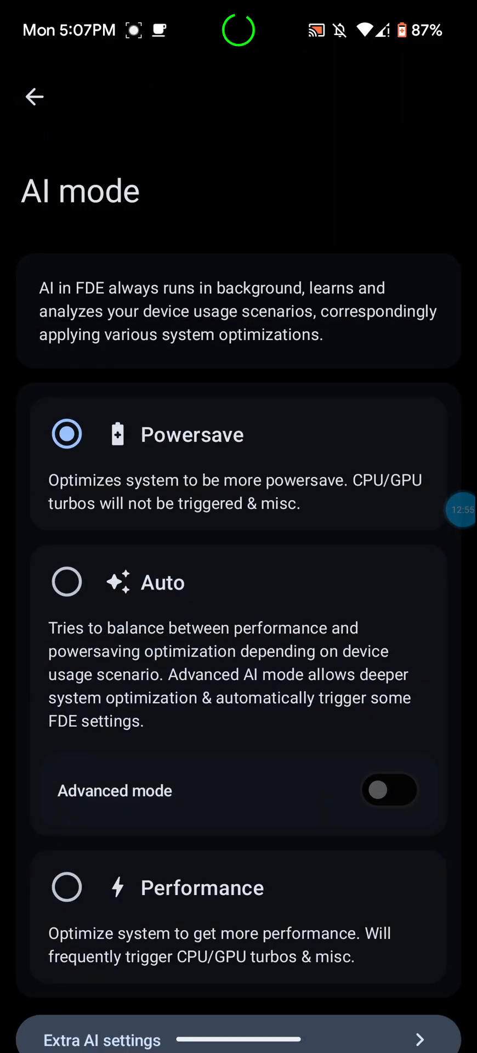
- Leave FDE.AI for the home screen page with FDE.AI, Games and TextNow
left_click(34, 96)
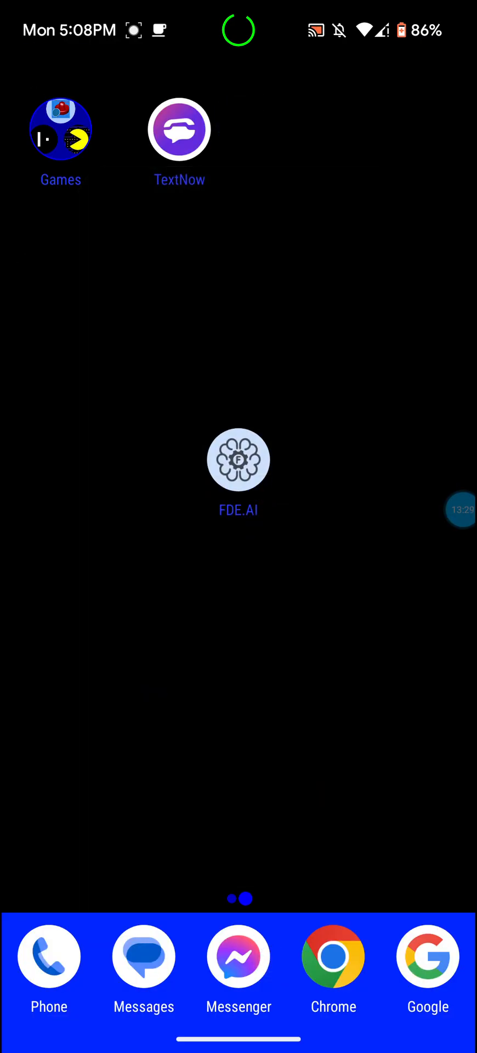
left_click(238, 459)
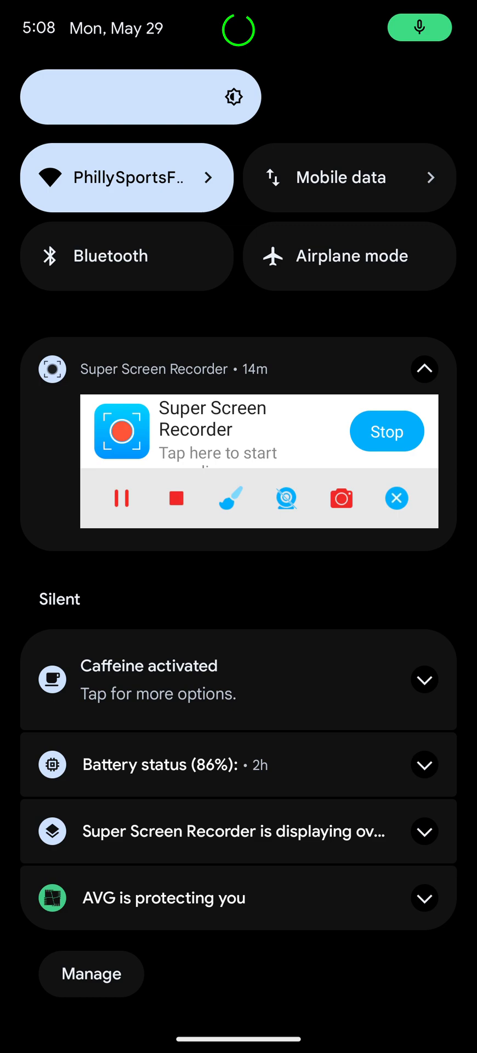
left_click(424, 764)
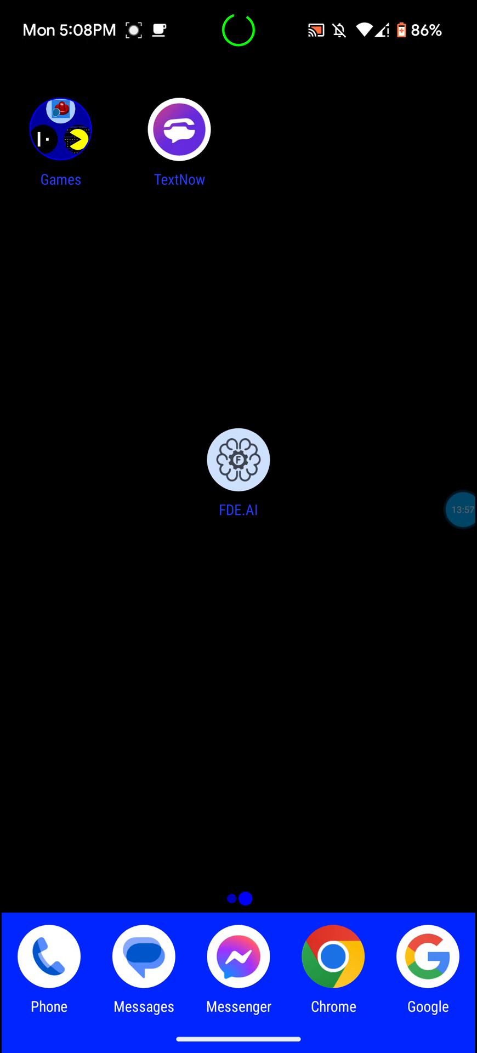
- Swipe back to the first home page with Photos/Videos, Calendar, Gmail and Settings
scroll("down", 3)
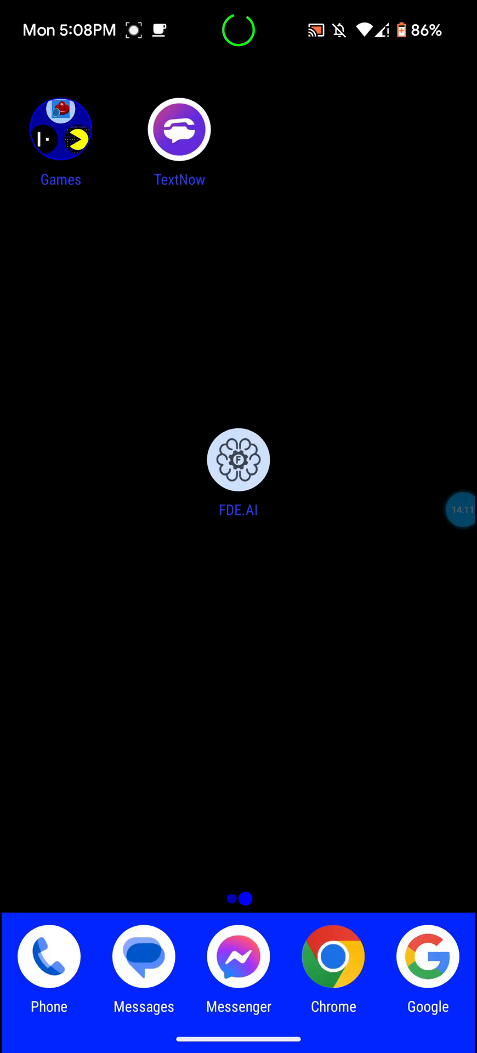
scroll("left", 3)
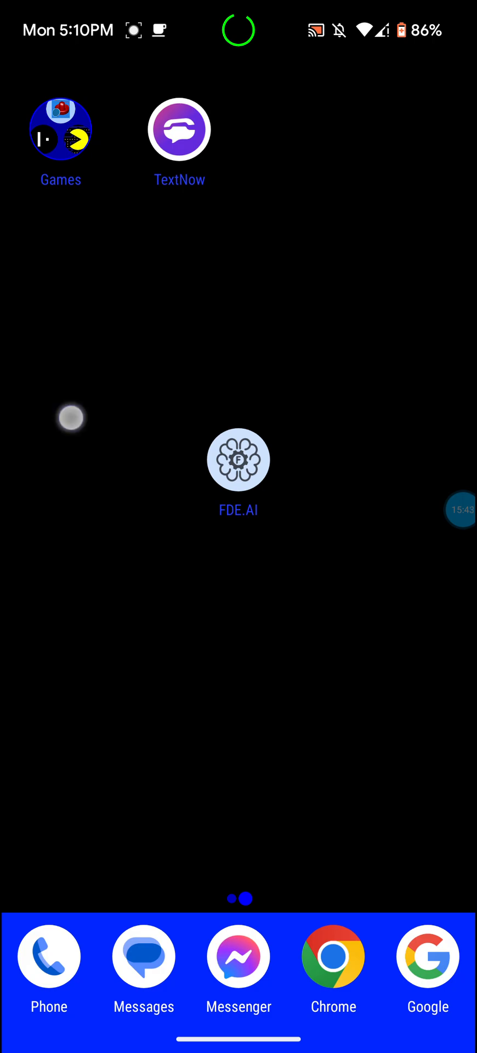
scroll("left", 3)
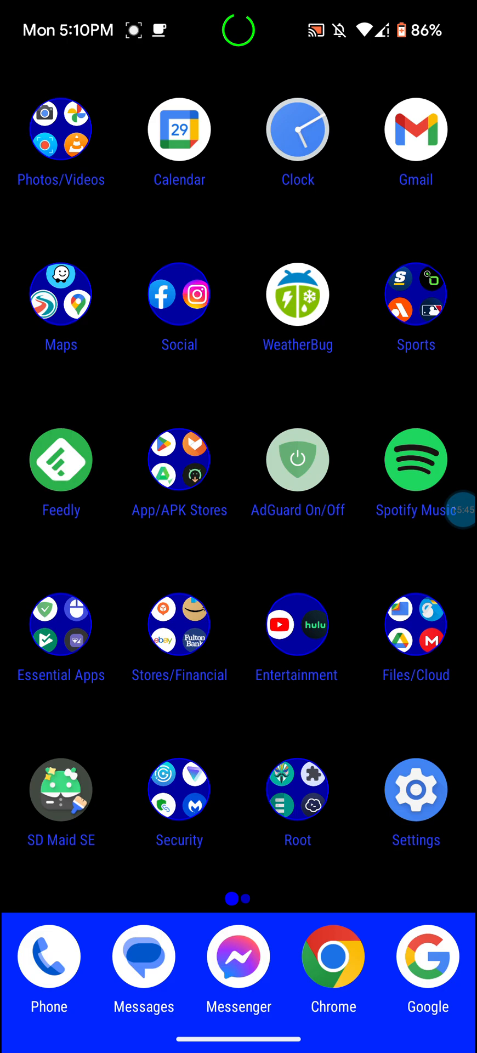